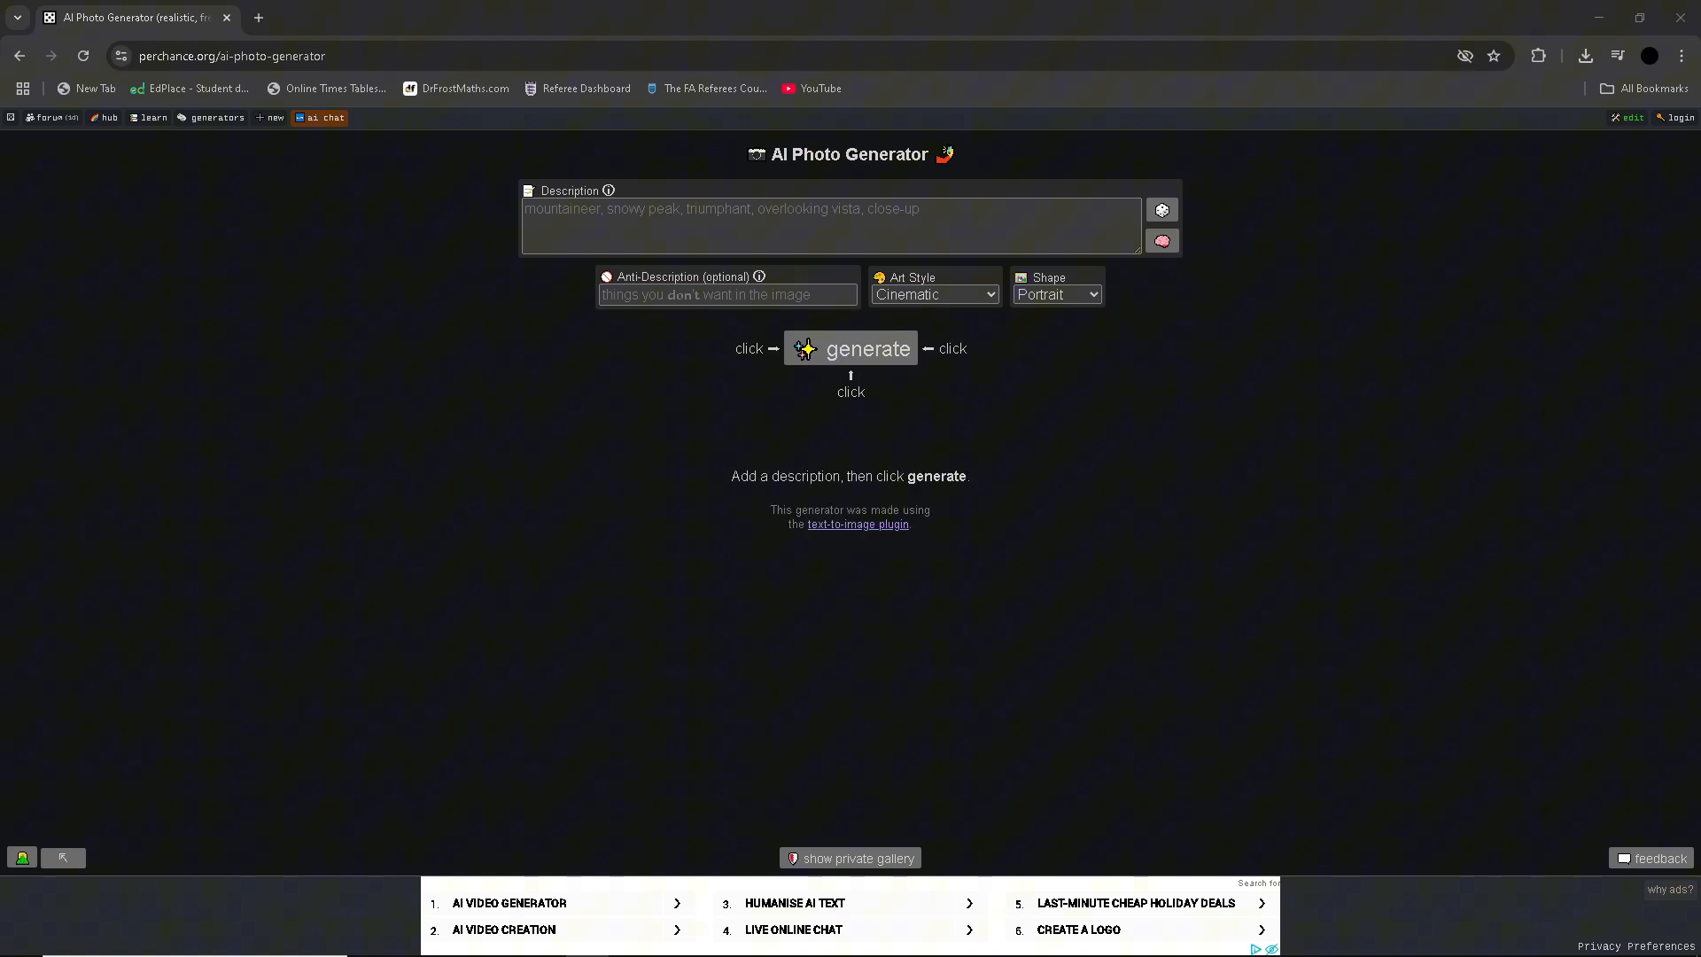
# Choose the Casual Photo art style and roll random descriptions until the mountaineer close-up appears
pyautogui.click(1054, 293)
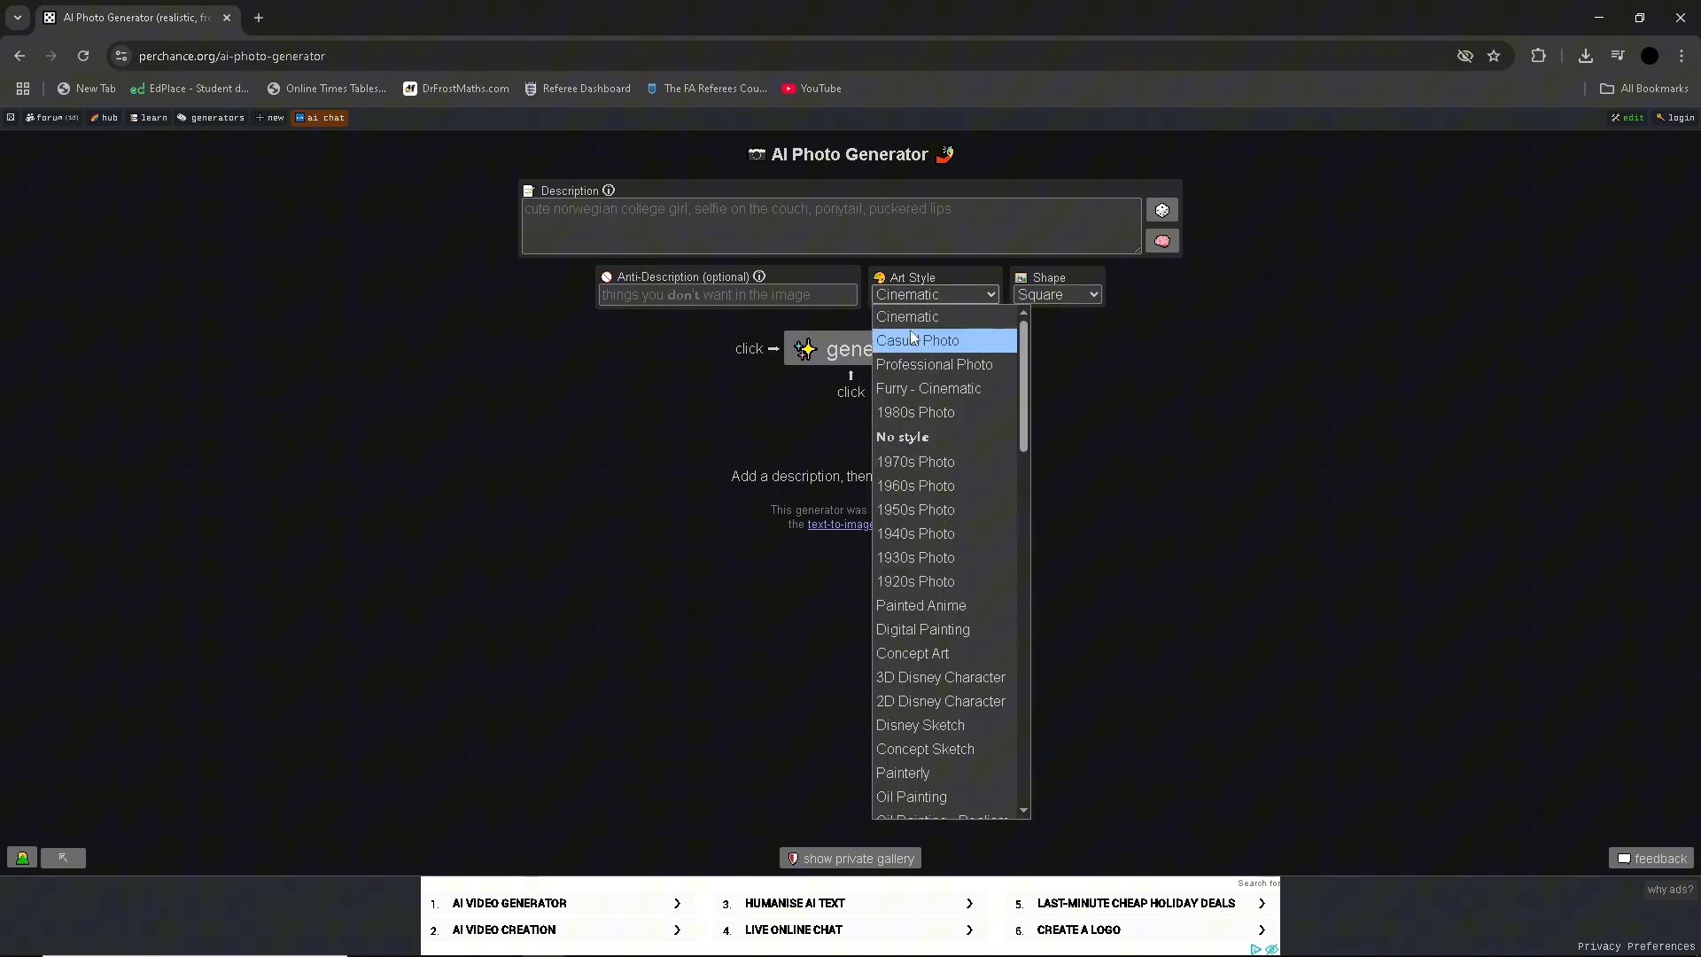
pyautogui.click(917, 339)
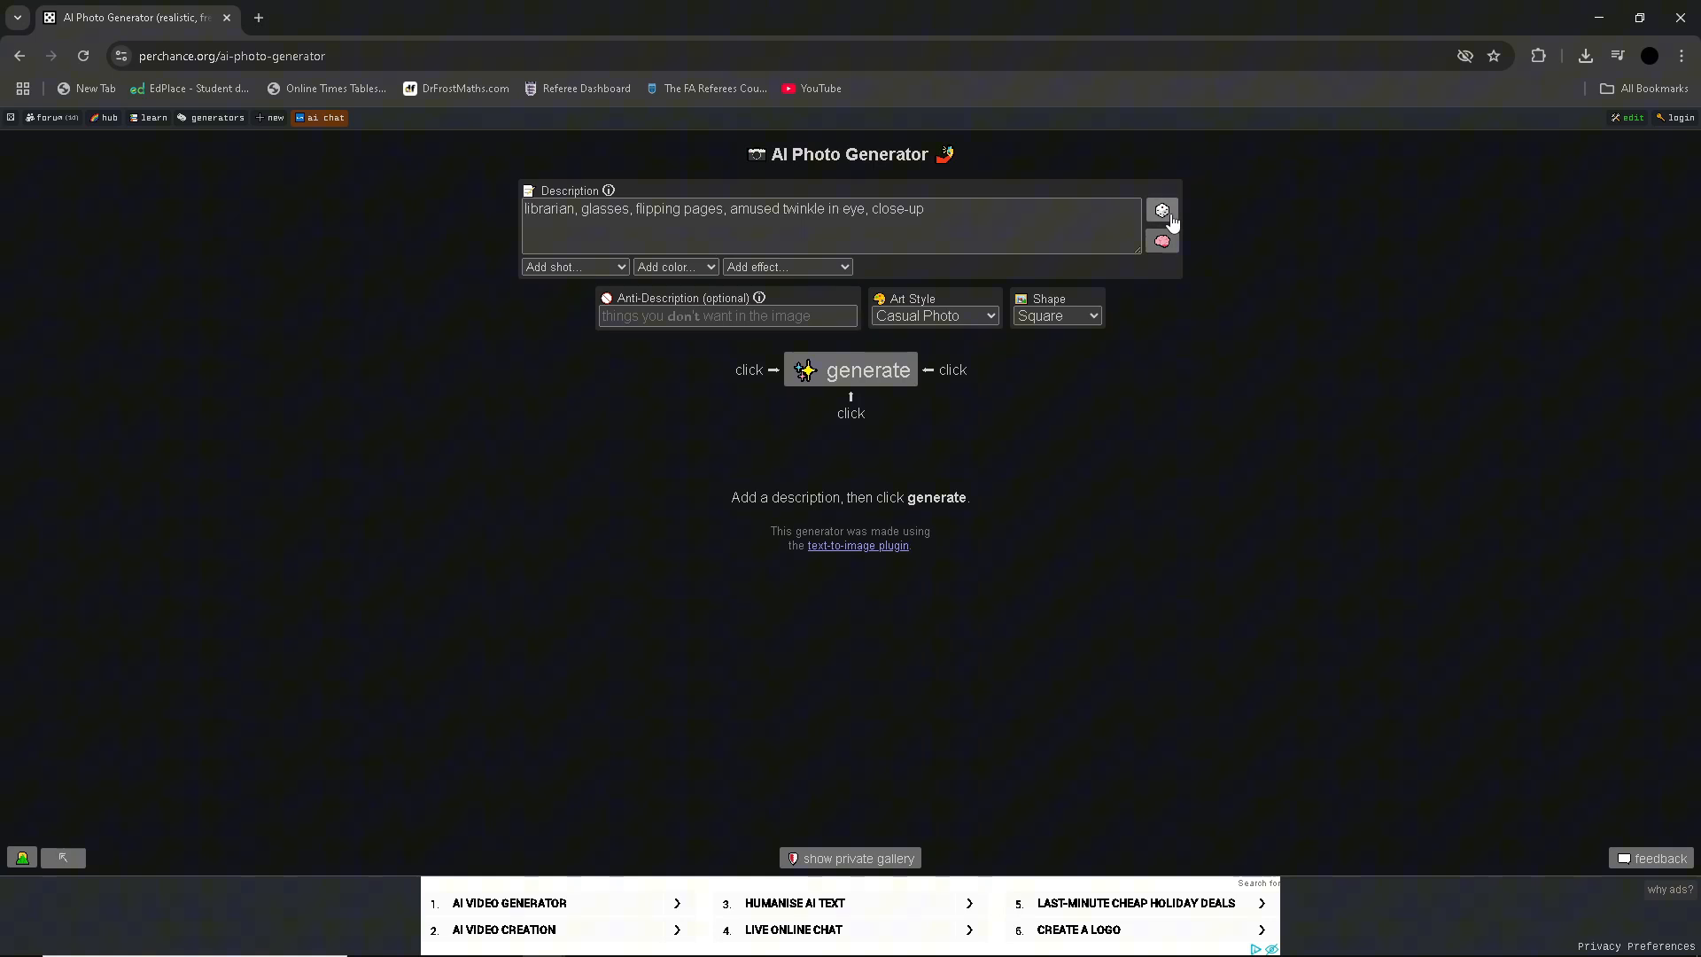
pyautogui.click(1162, 209)
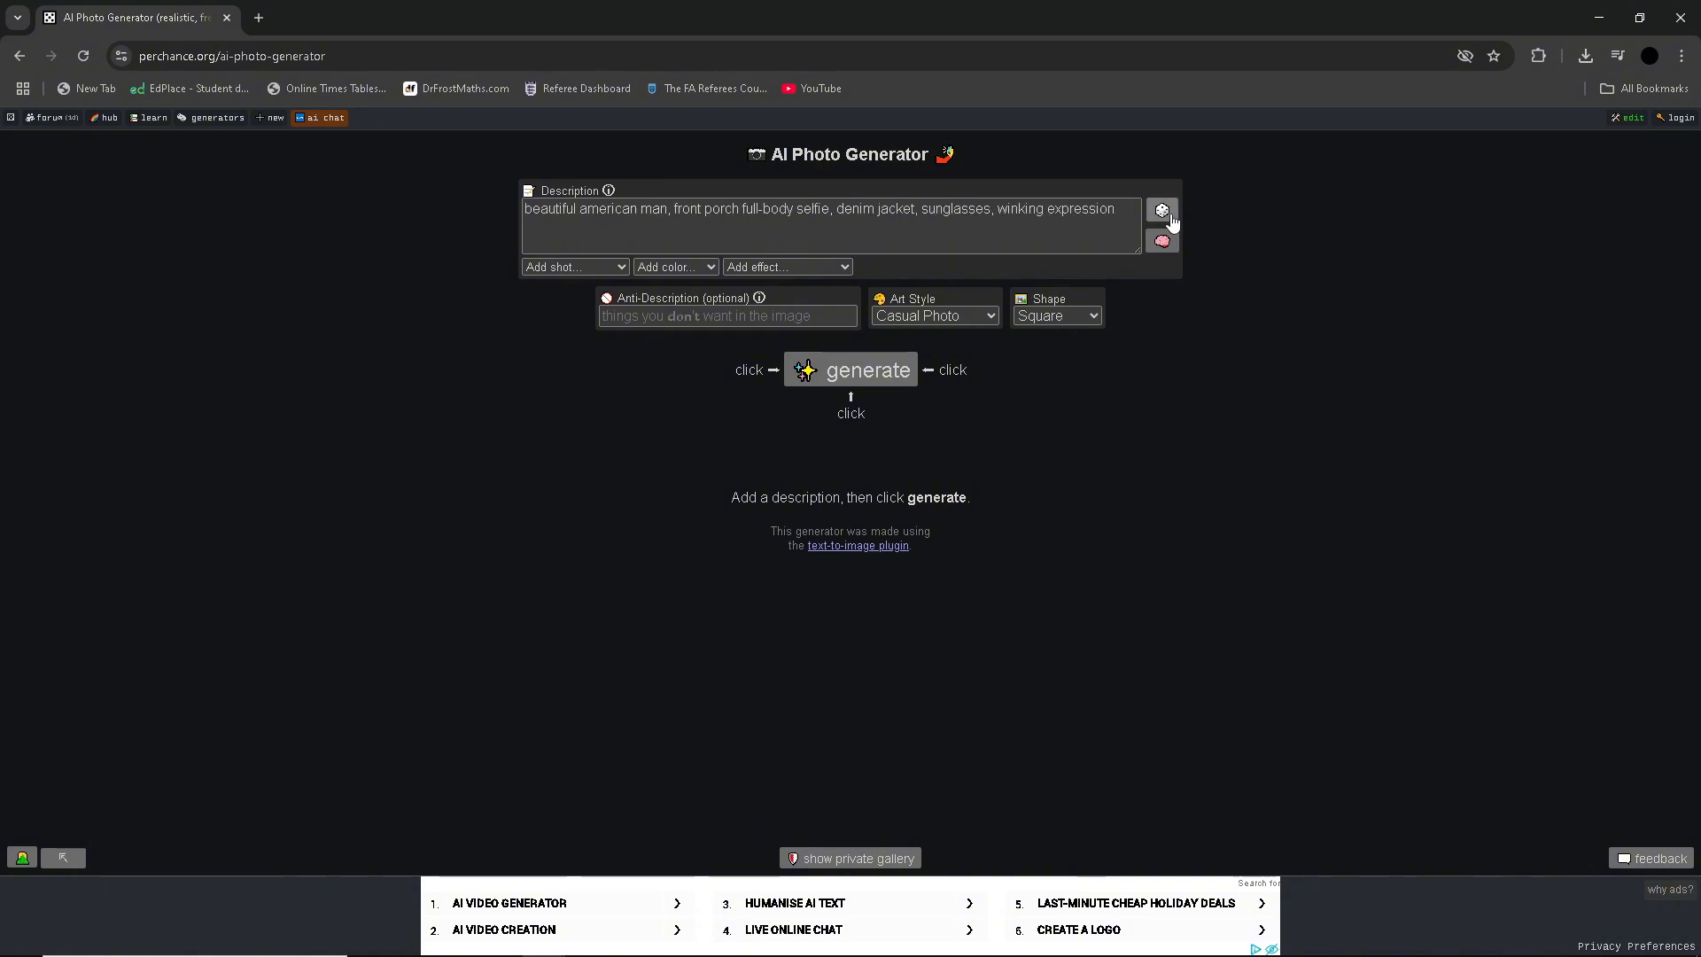
pyautogui.click(1161, 209)
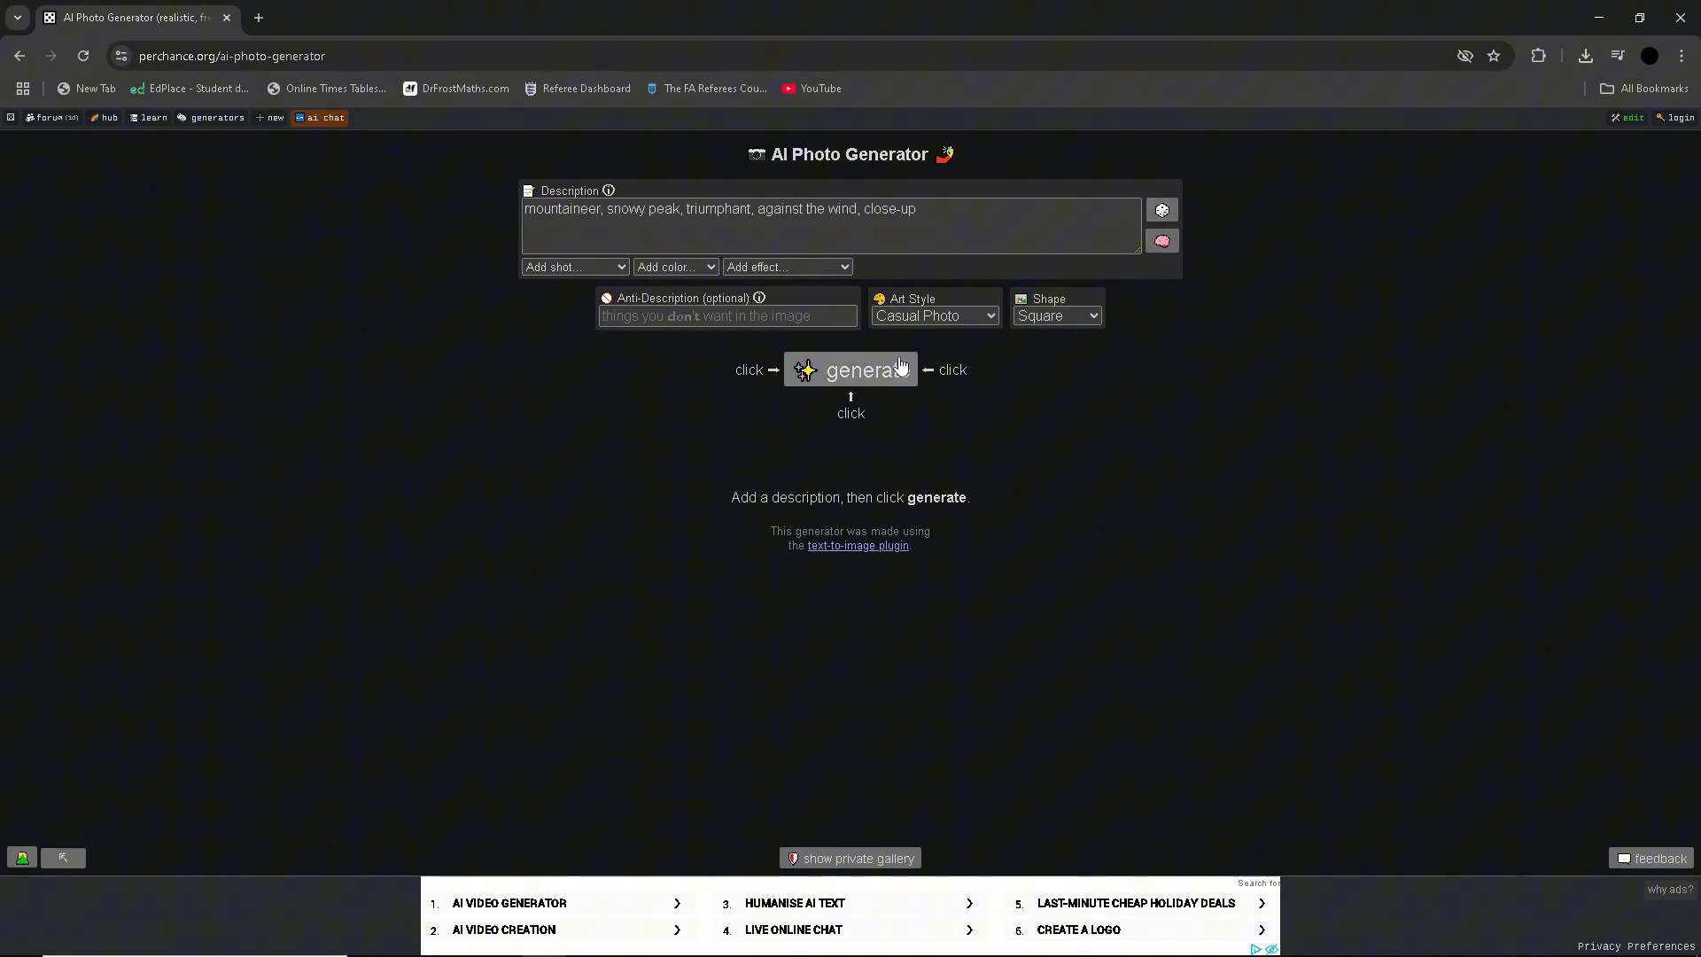
# Generate snowy-peak mountaineer selfies in full screen, then roll a new surfer description
pyautogui.click(851, 369)
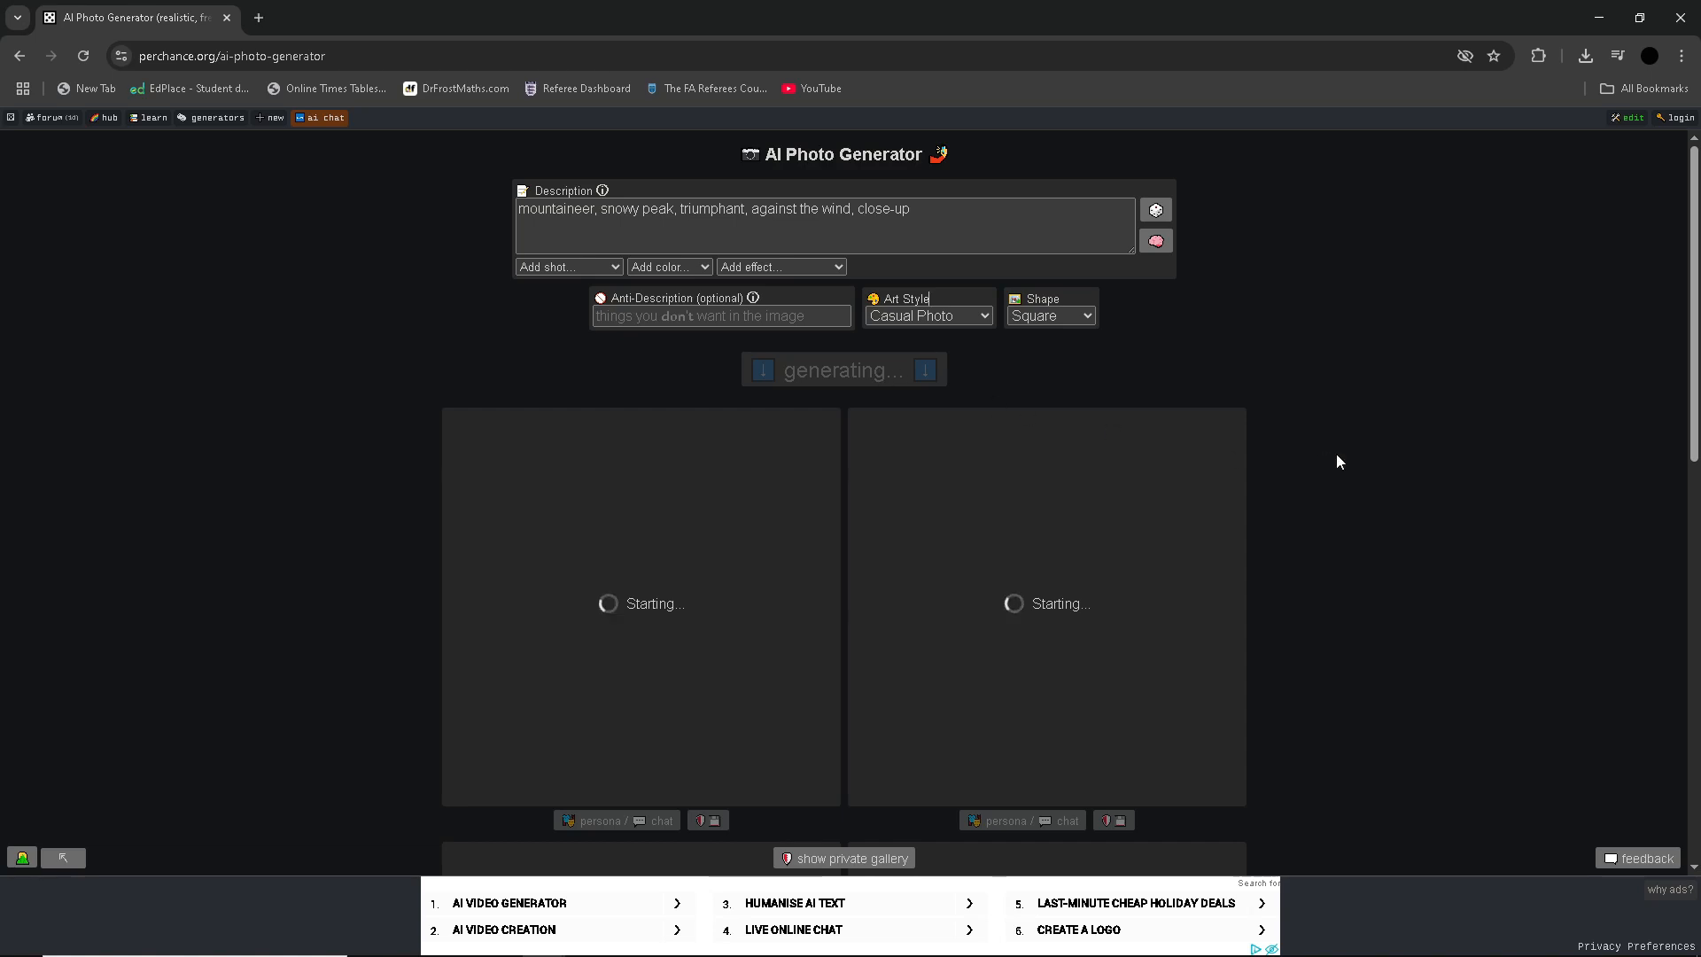
pyautogui.press('F11')
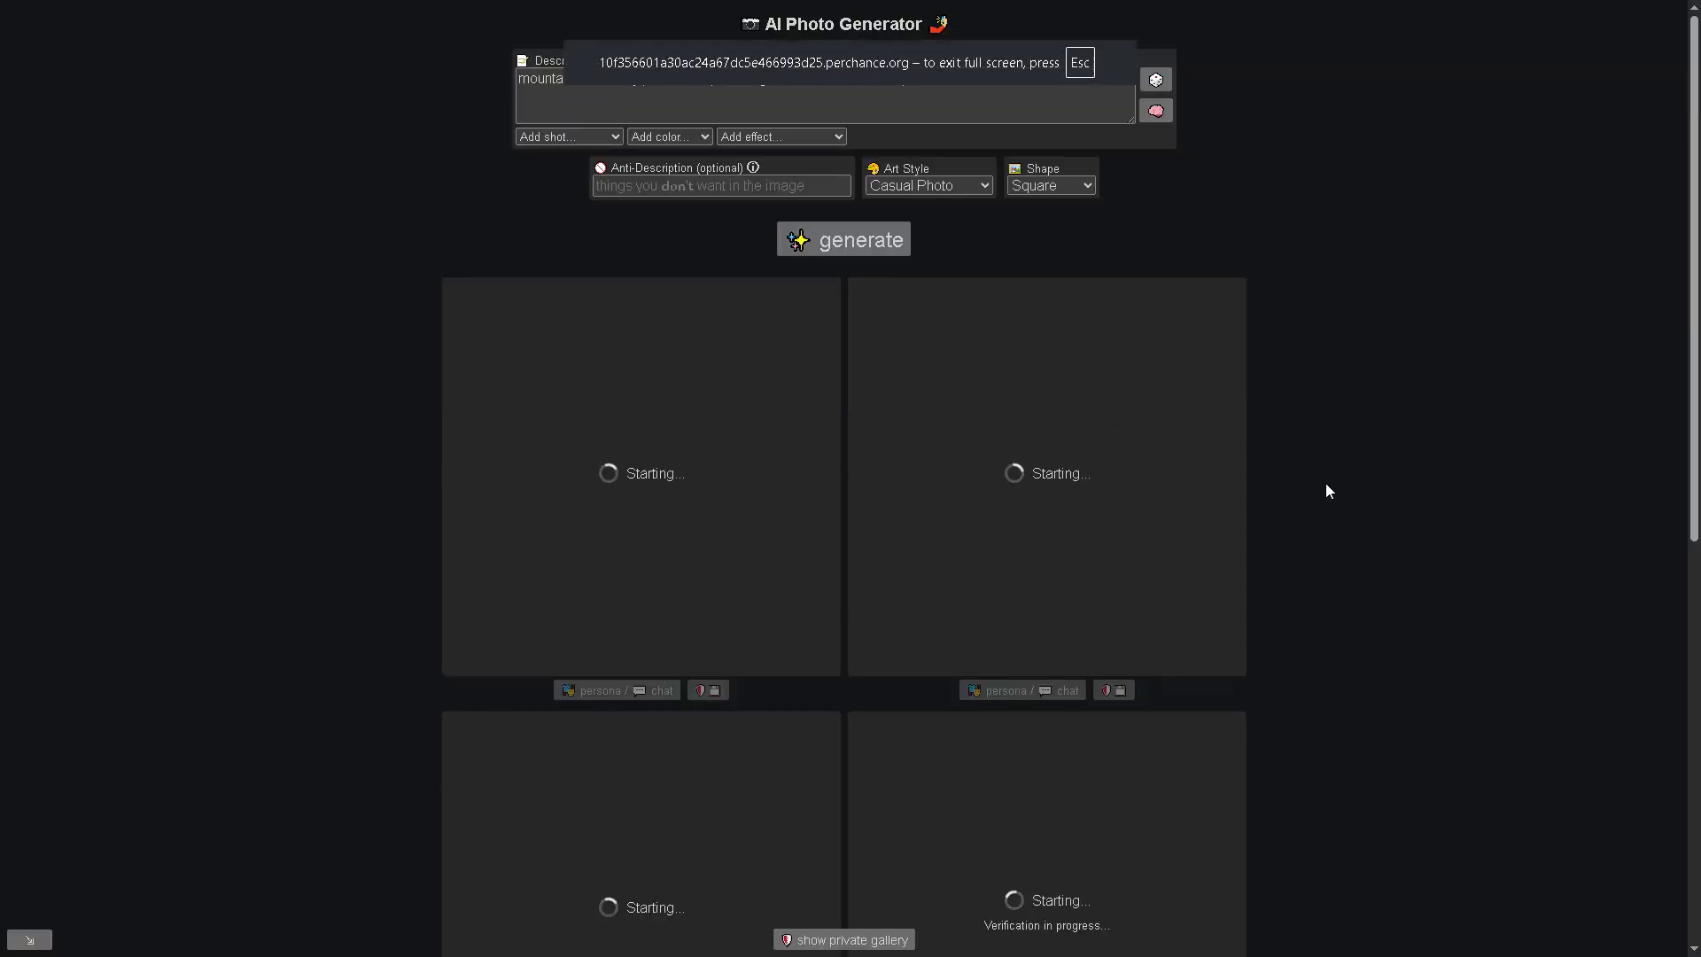
pyautogui.click(842, 239)
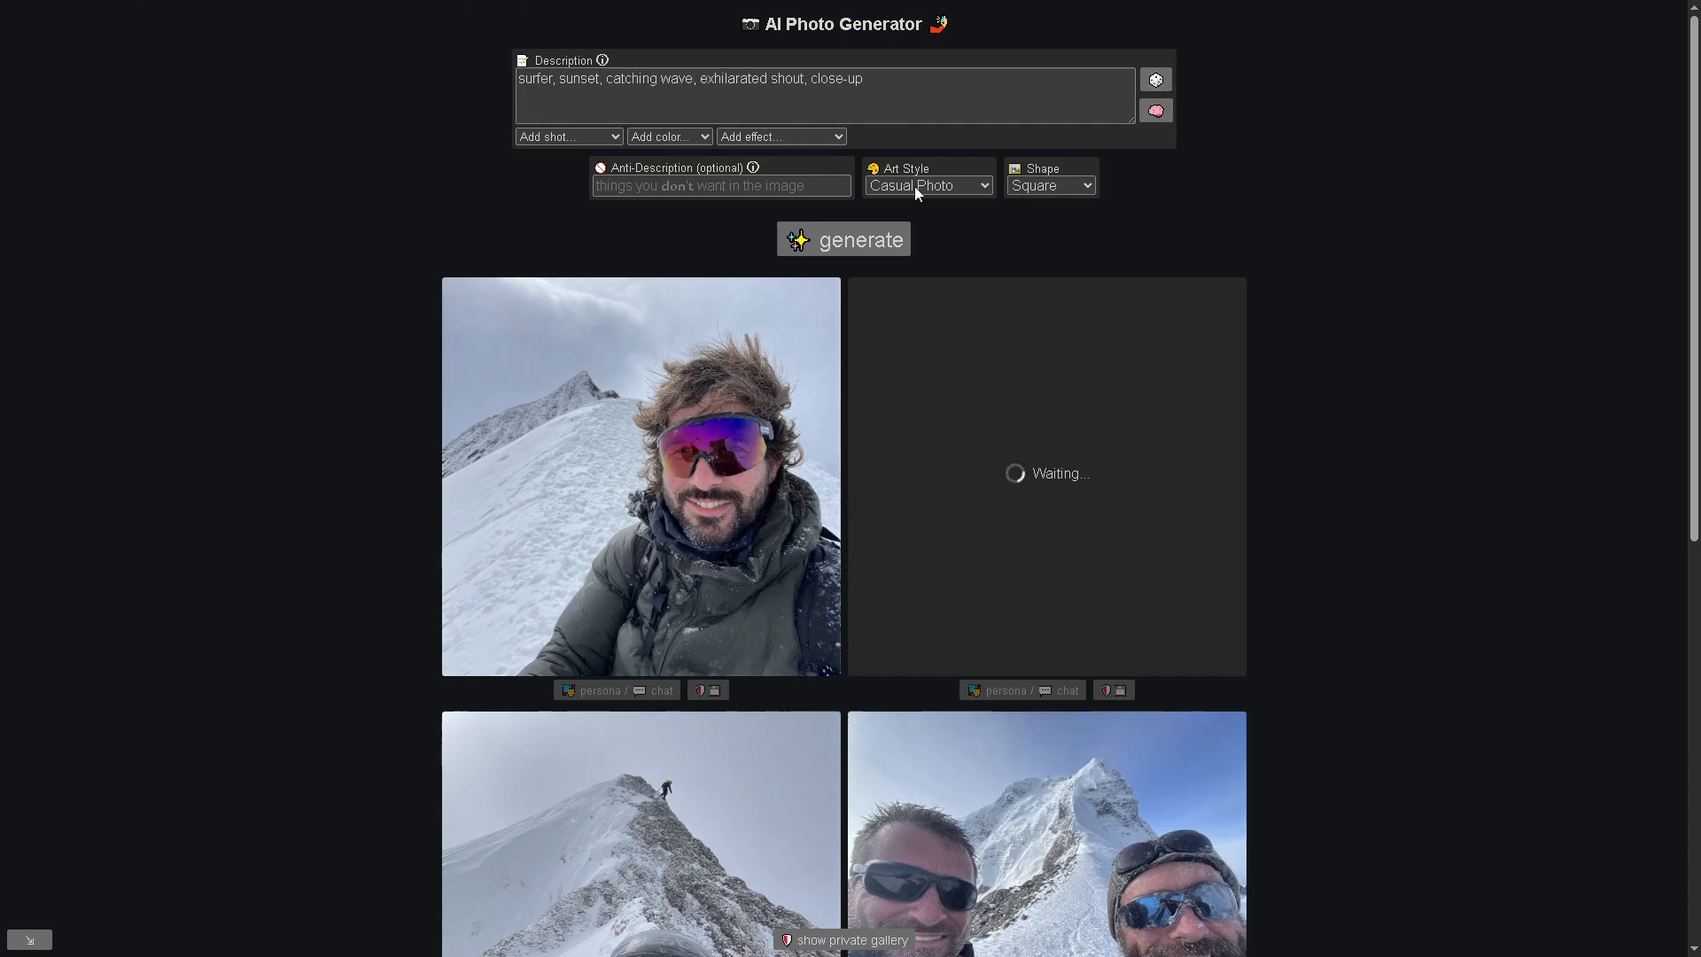
# Generate six sunset surfer selfie photos from the surfer description
pyautogui.click(843, 238)
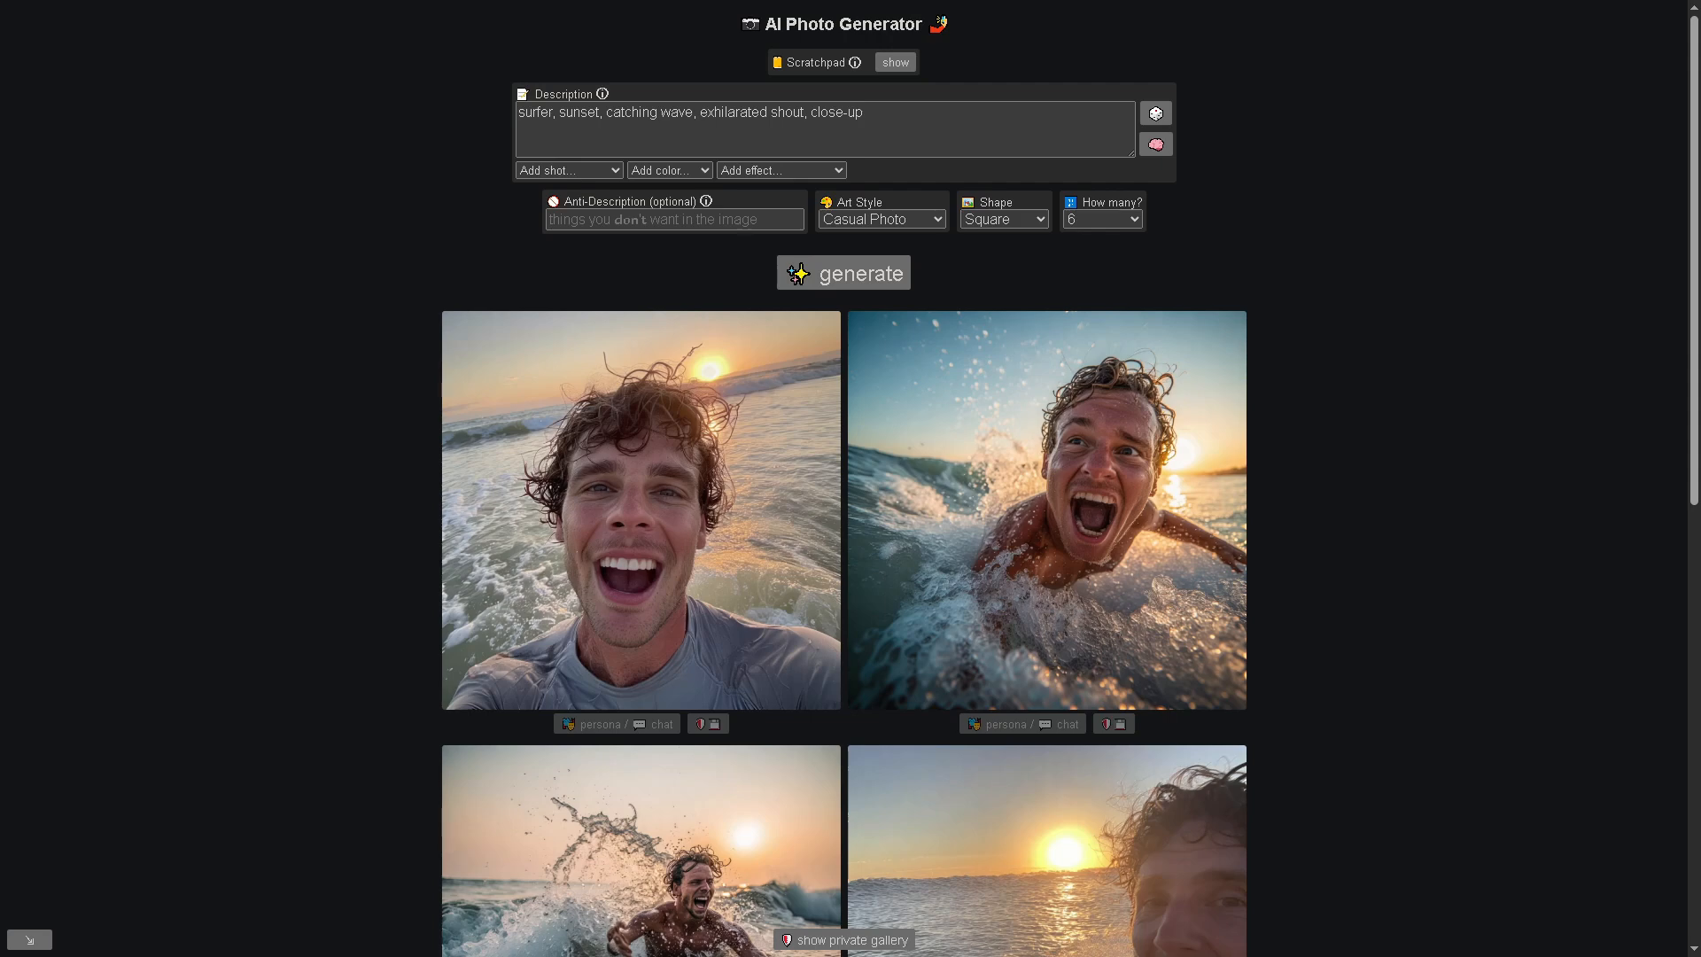
# Scroll down through the generated surfer images before resetting the page
pyautogui.scroll(-3)
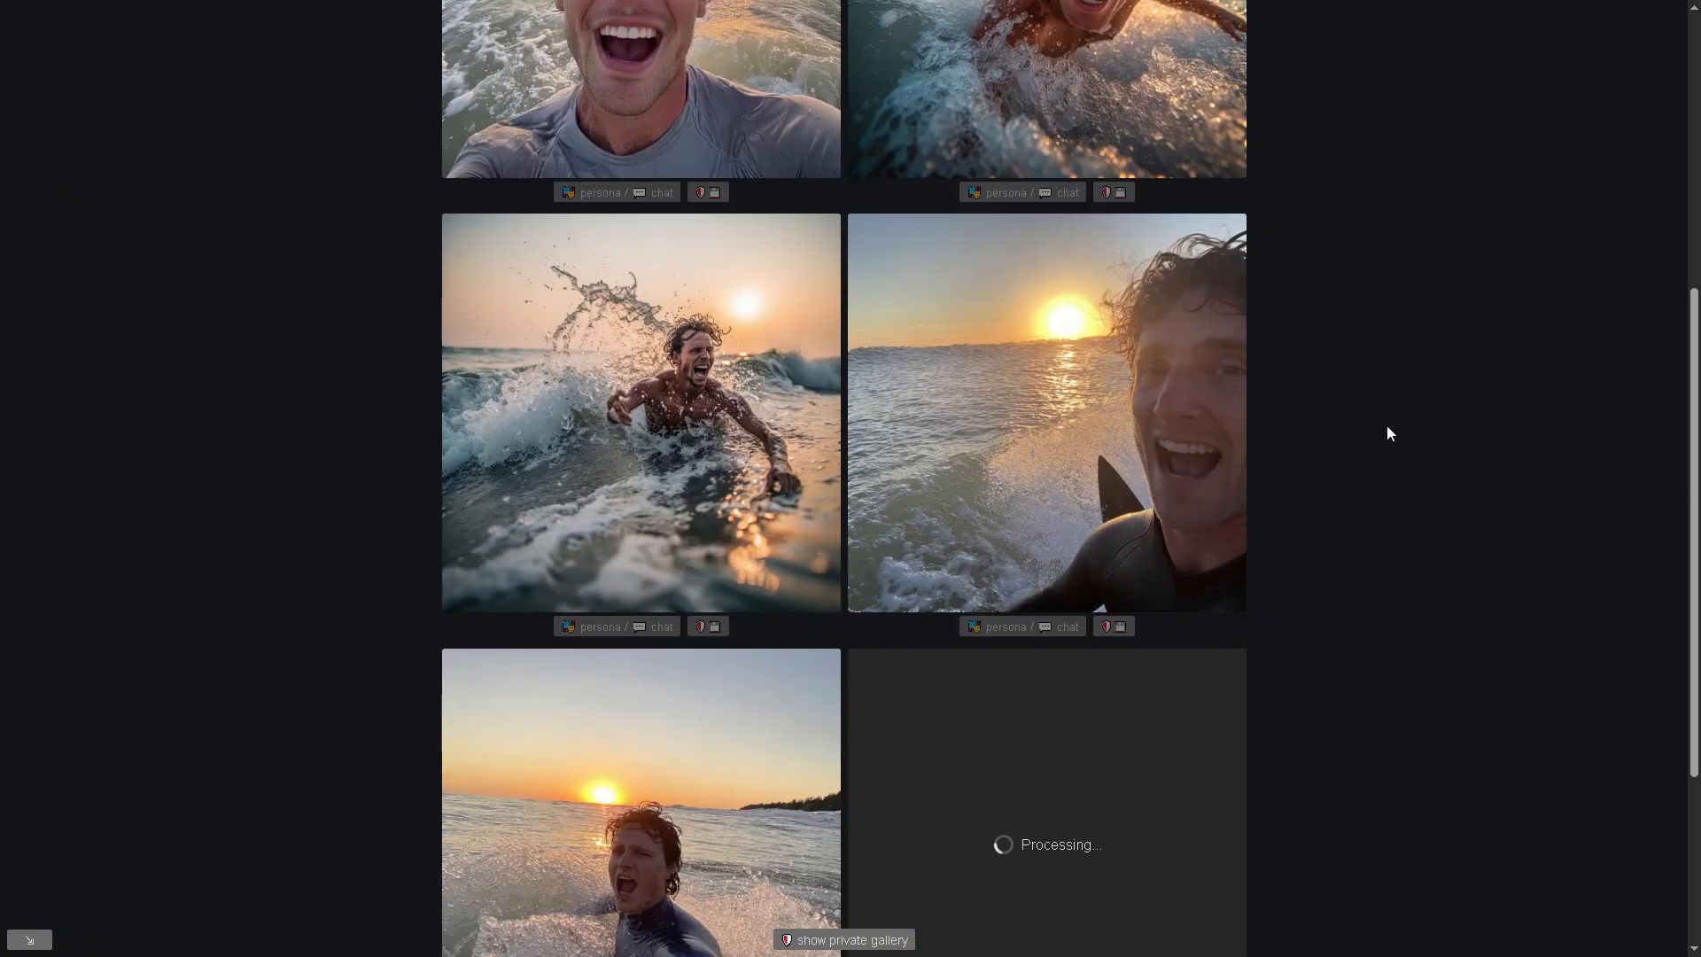
pyautogui.scroll(-3)
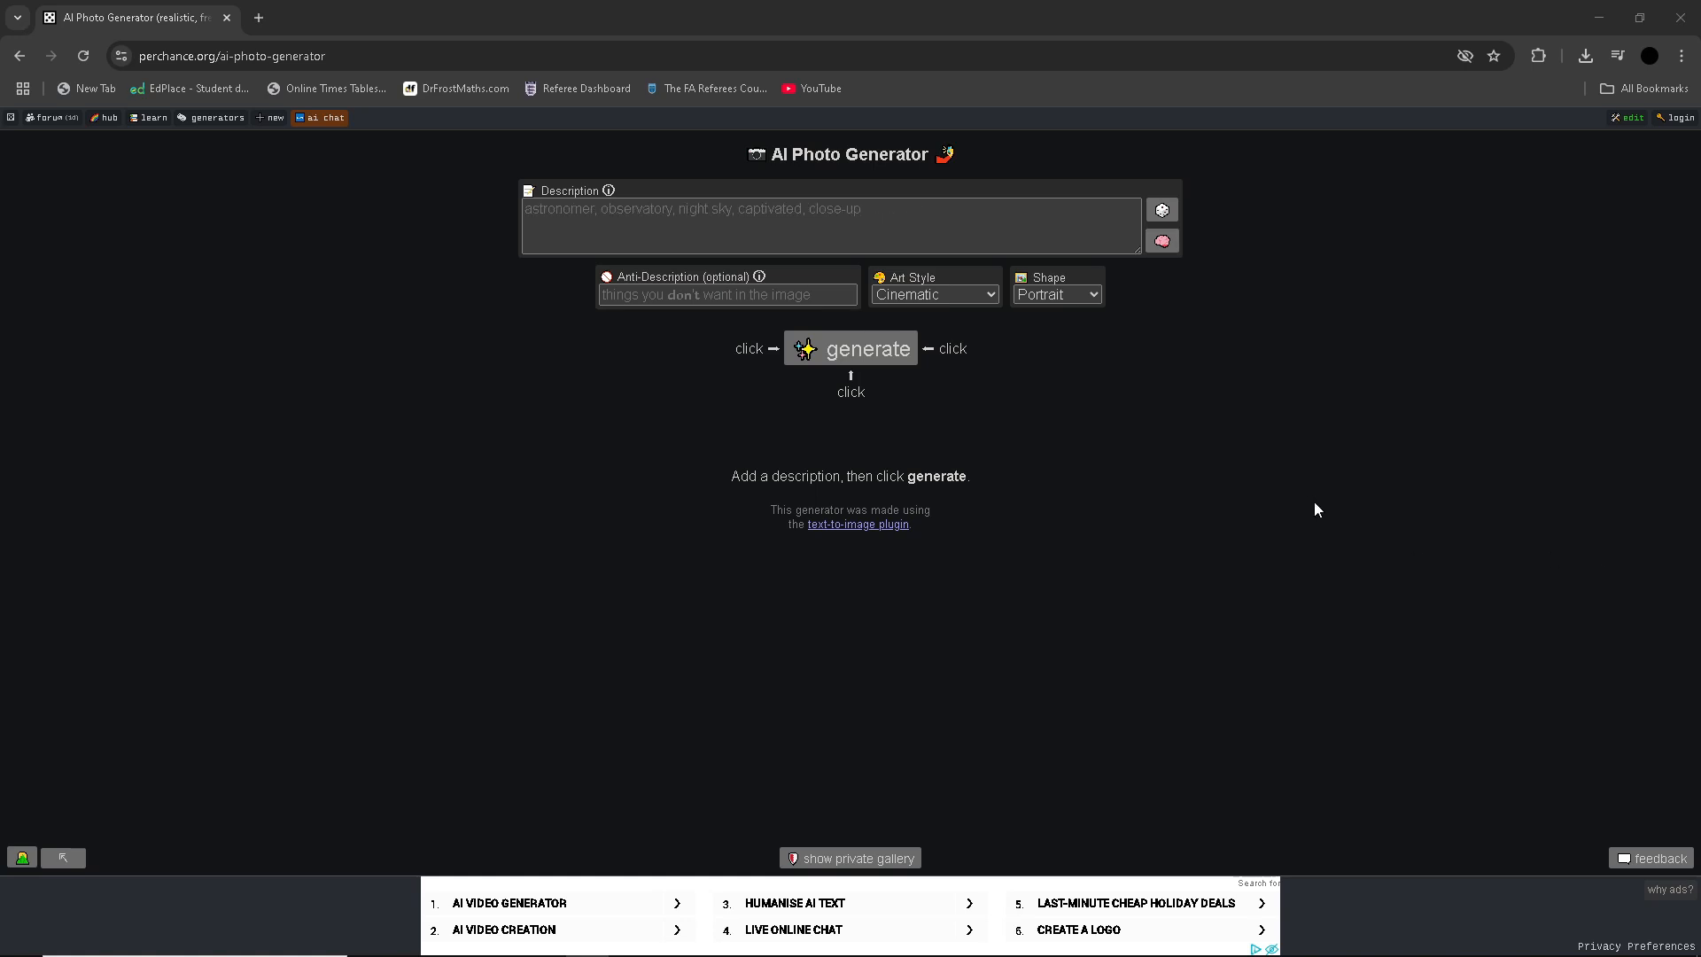
# Set Square shape and Casual Photo style, roll a mountaineer description, and generate
pyautogui.click(1054, 294)
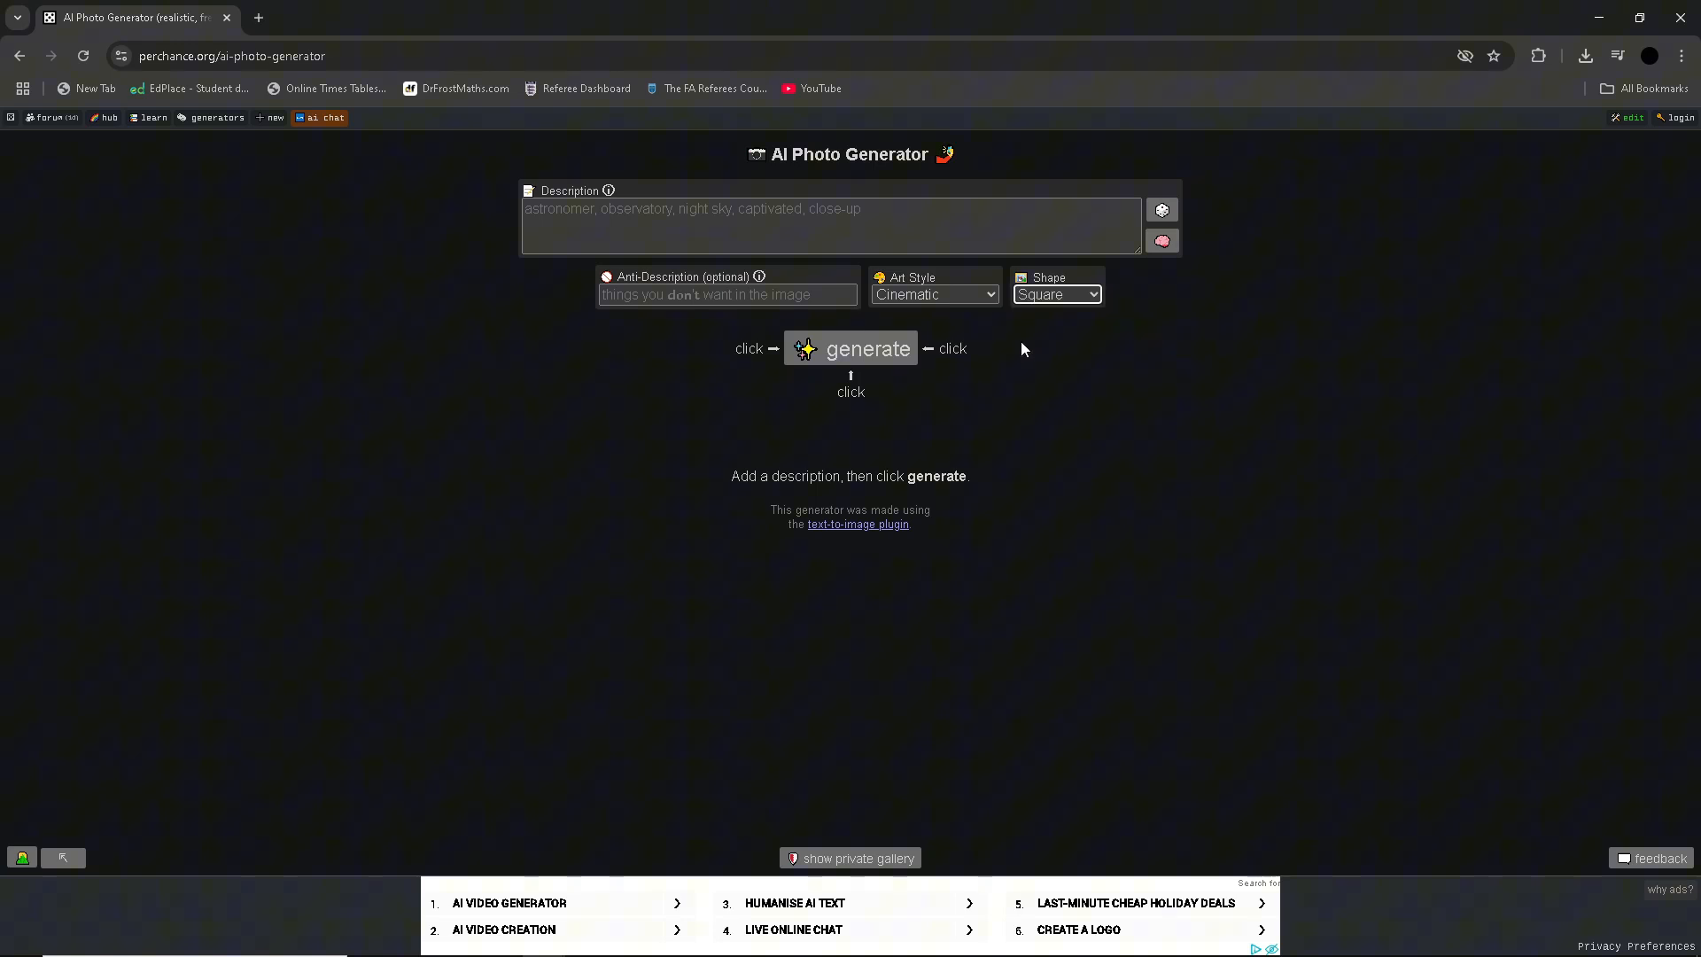
pyautogui.click(933, 315)
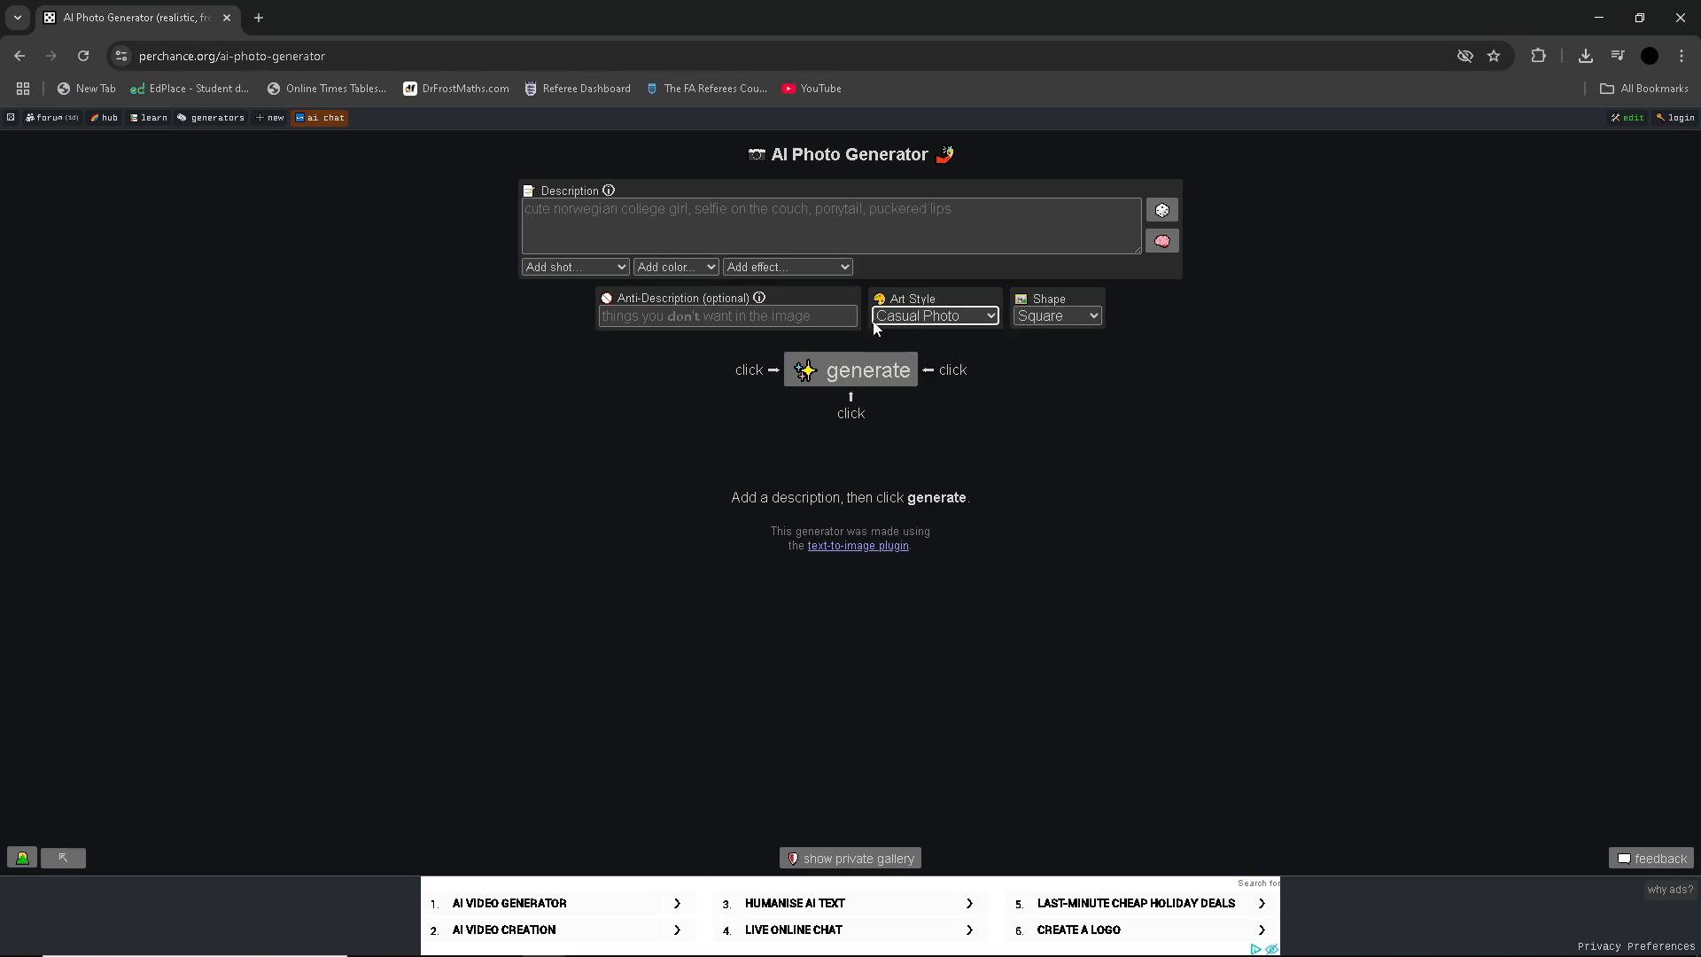
pyautogui.click(1161, 209)
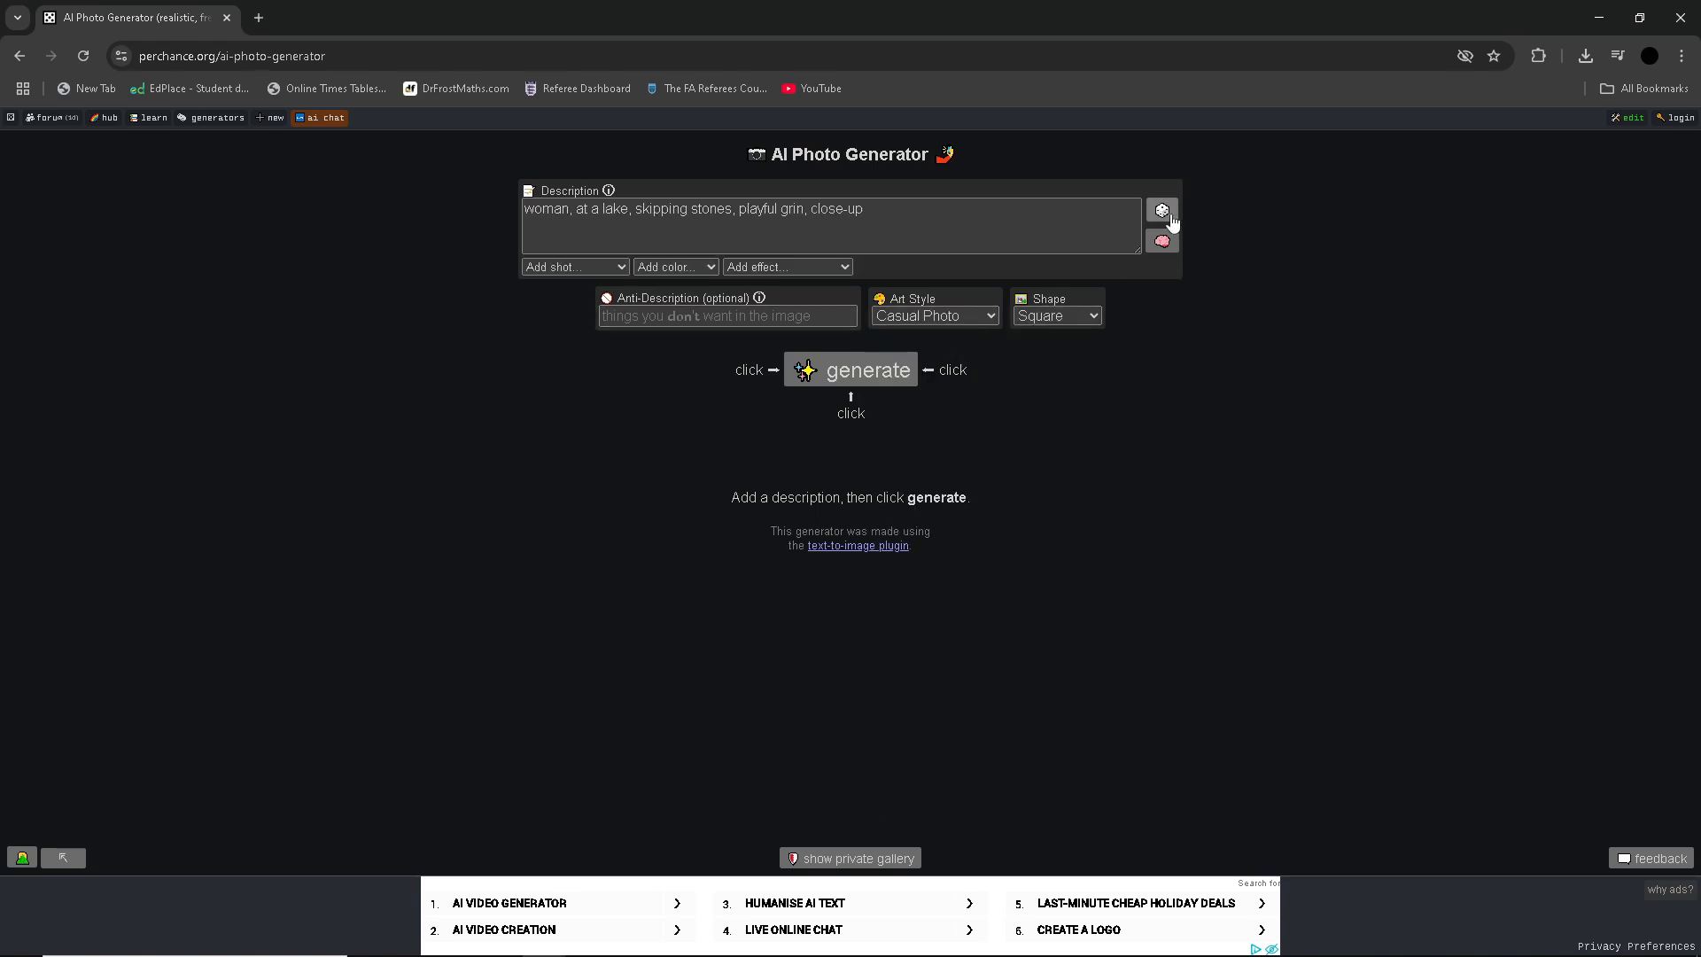
pyautogui.click(1161, 211)
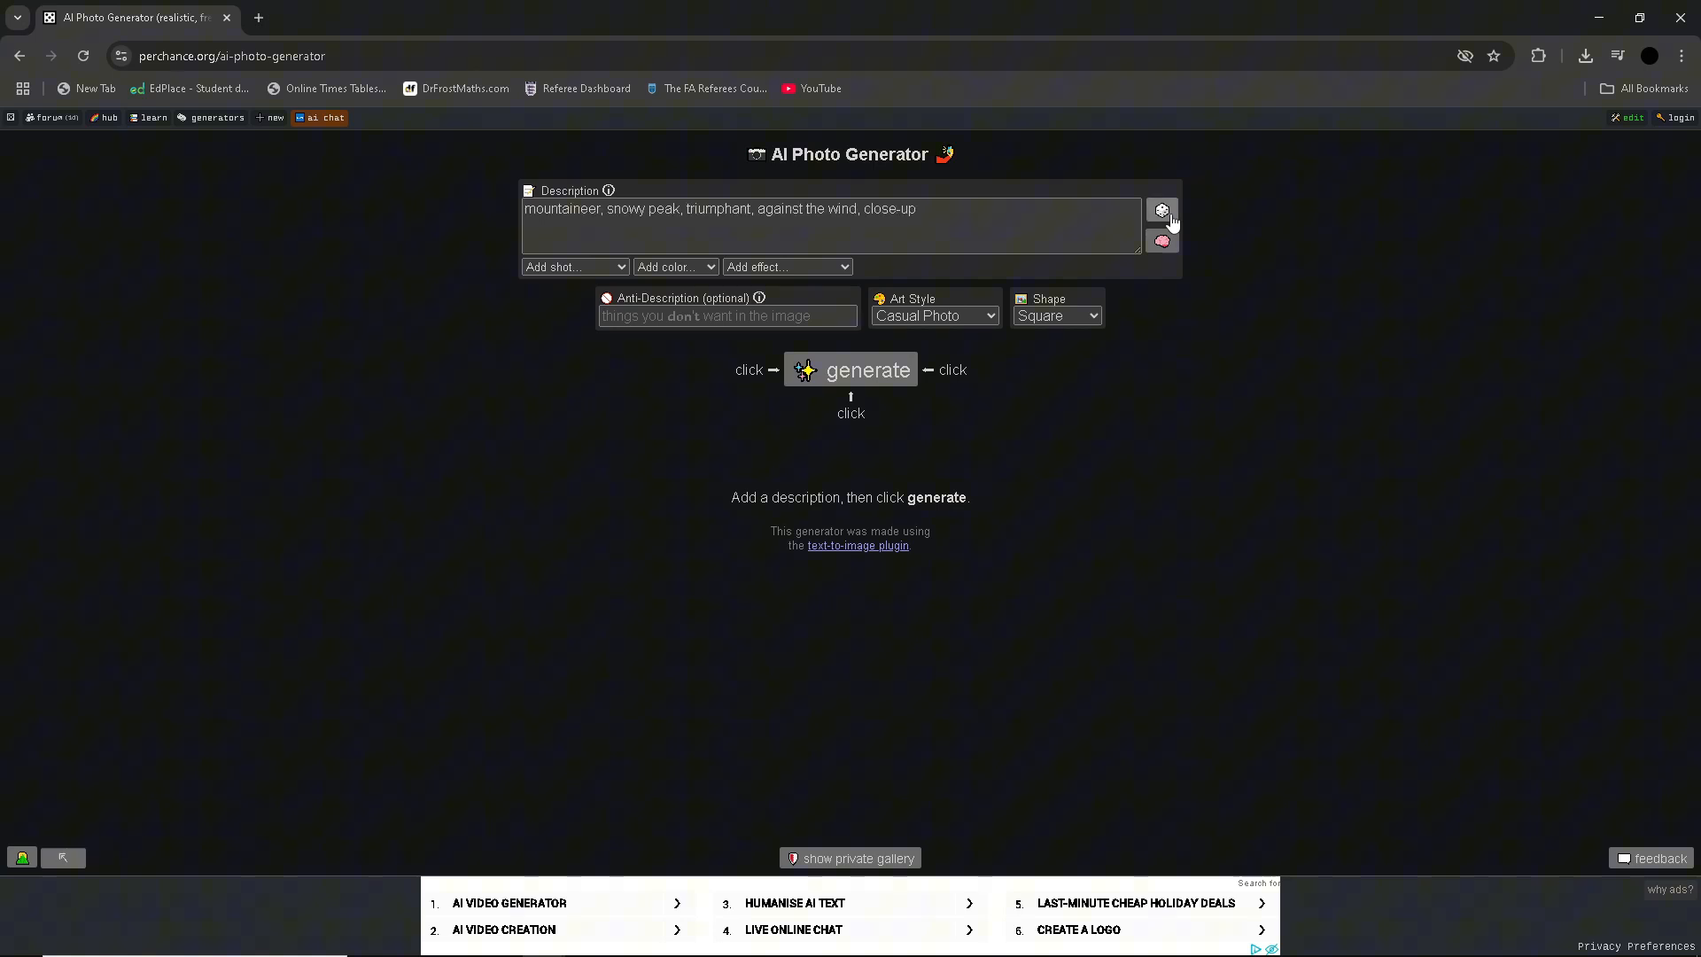
pyautogui.click(849, 369)
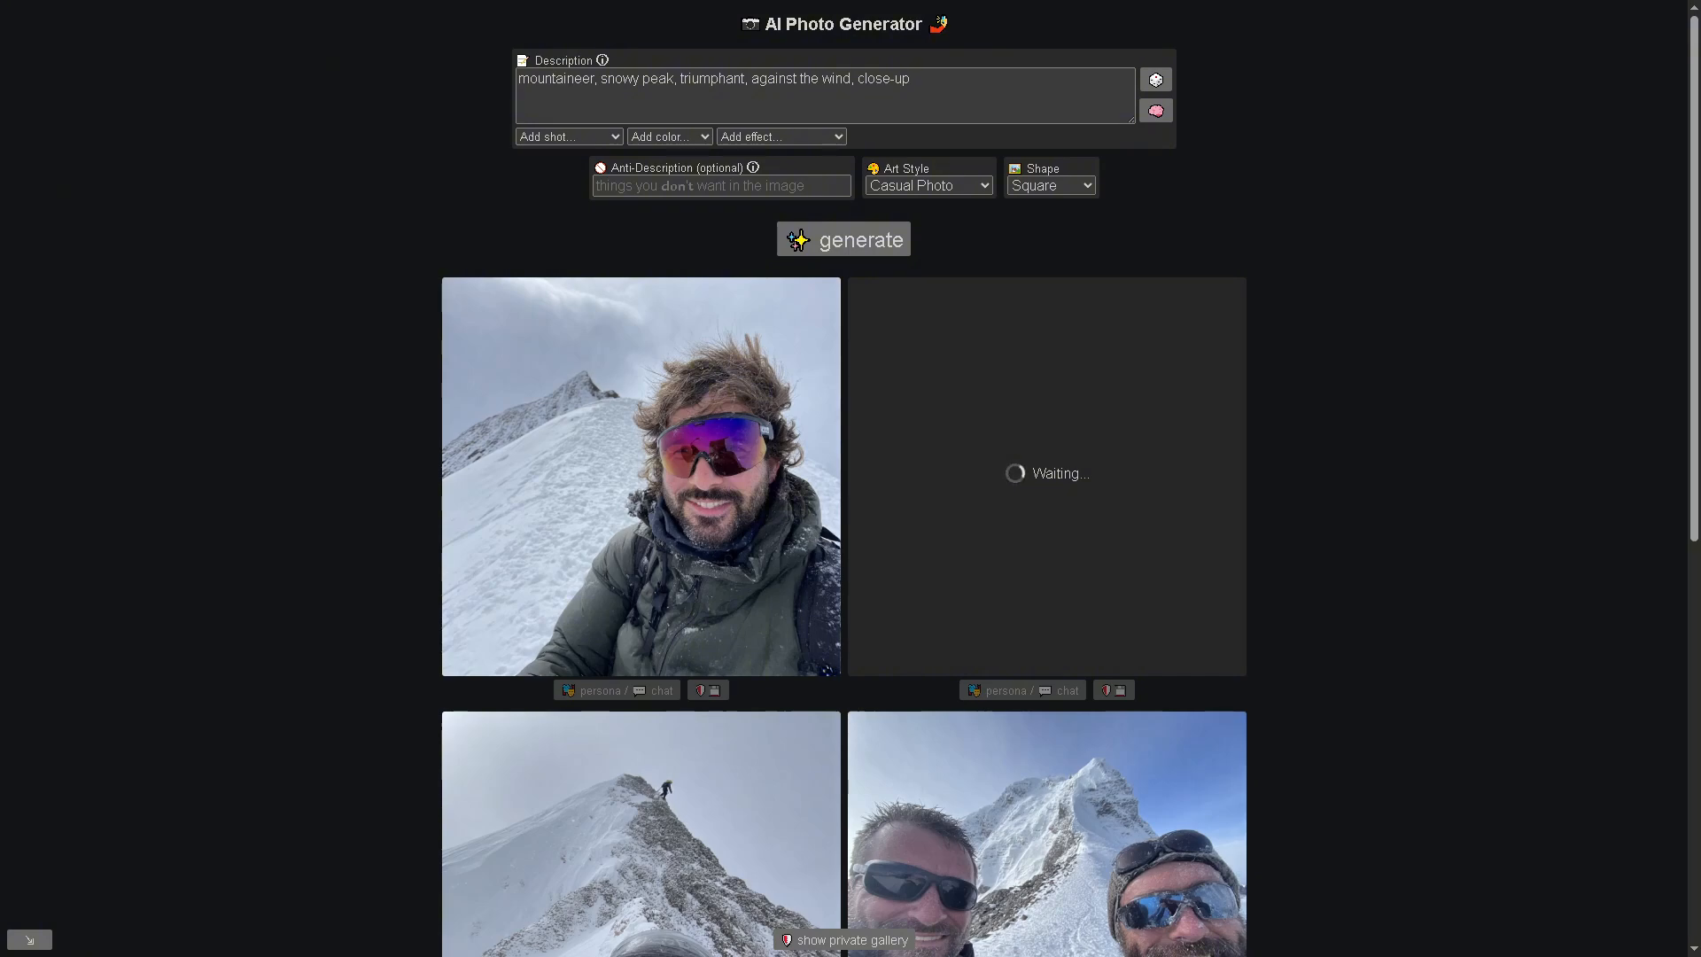
# Roll a random surfer description, generate sunset surfer selfies, and scroll through them
pyautogui.click(1154, 79)
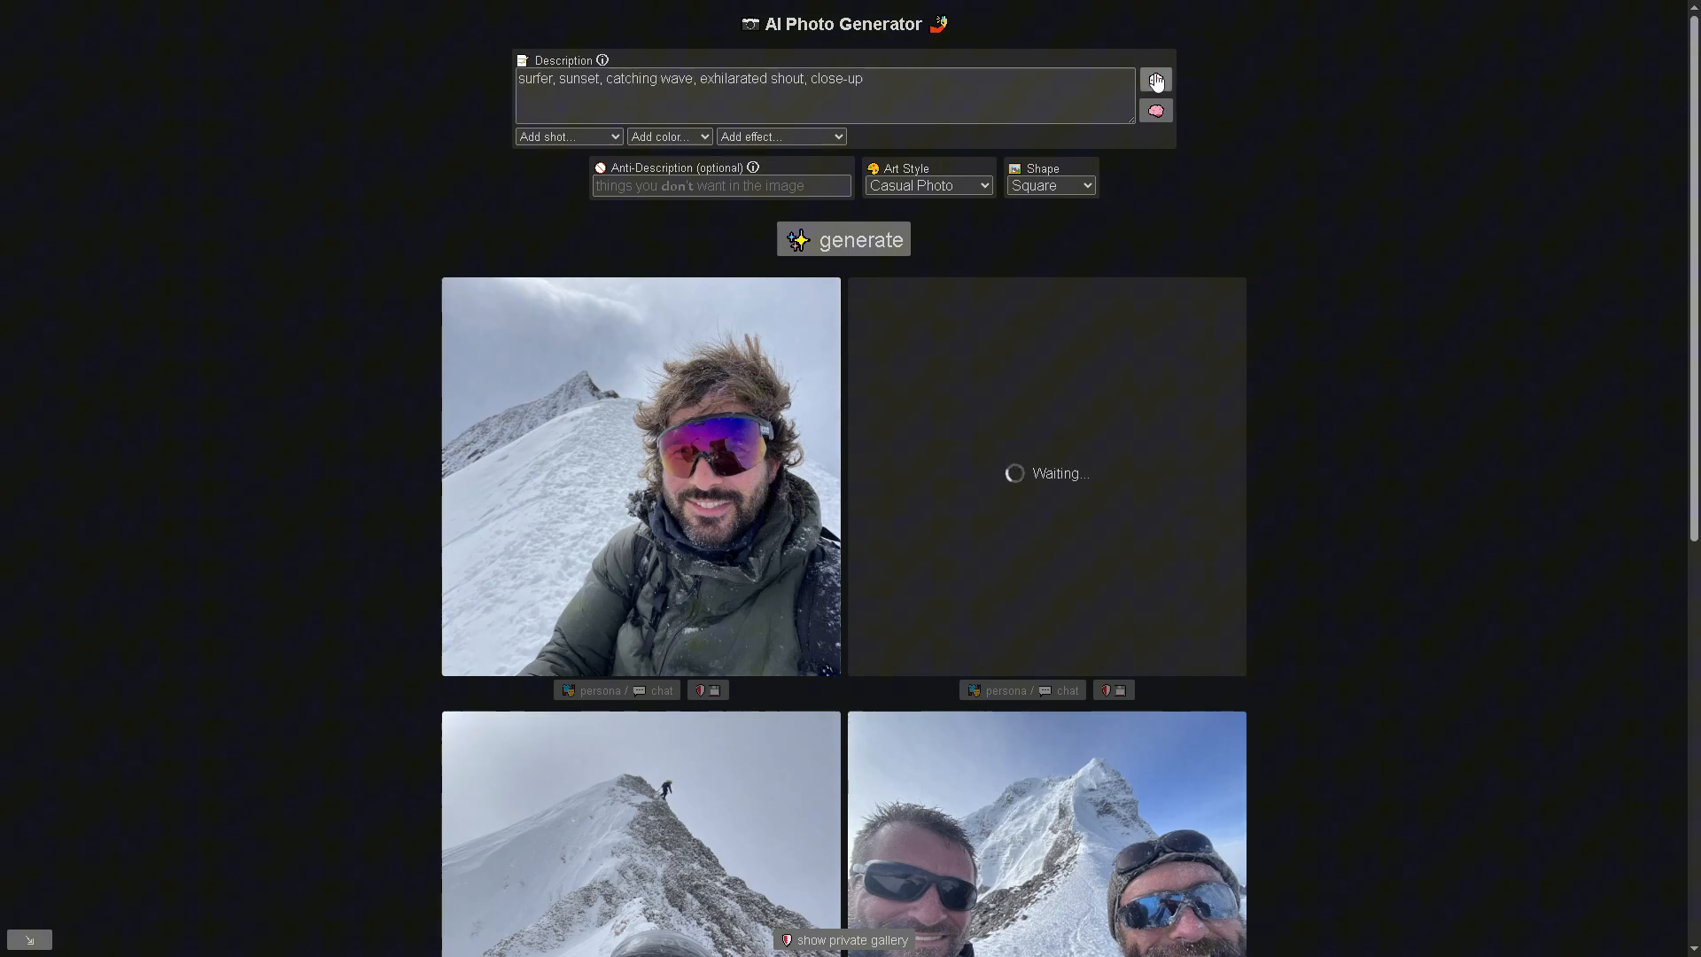
pyautogui.click(843, 238)
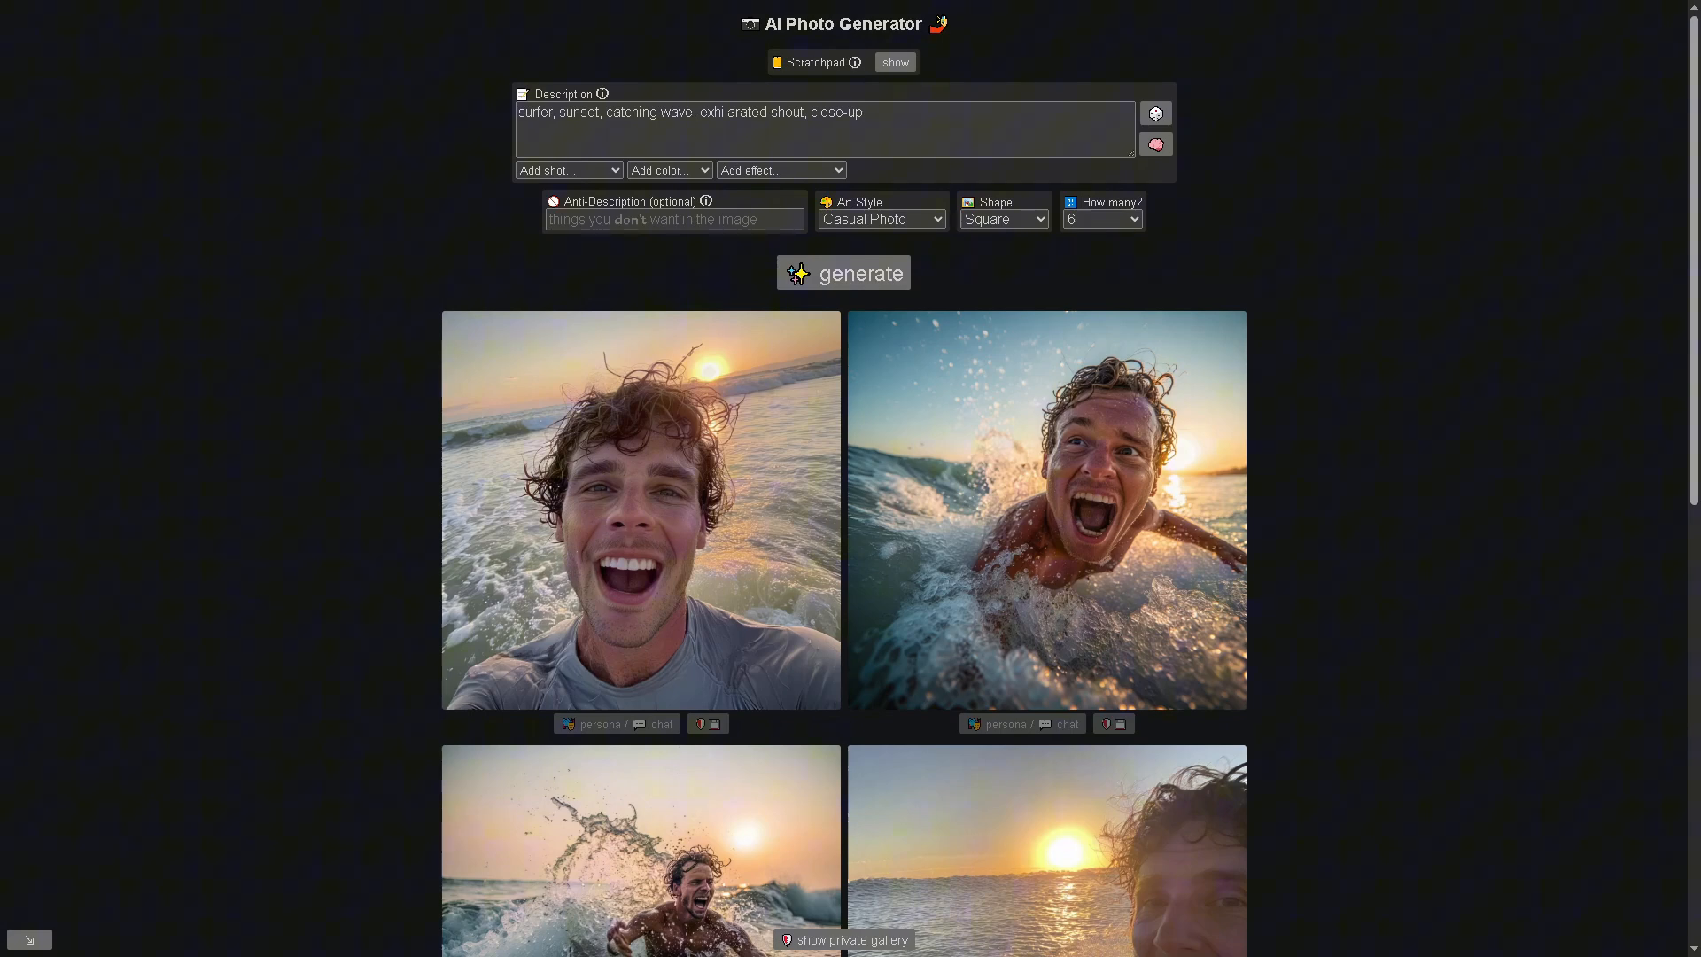
pyautogui.moveTo(1036, 319)
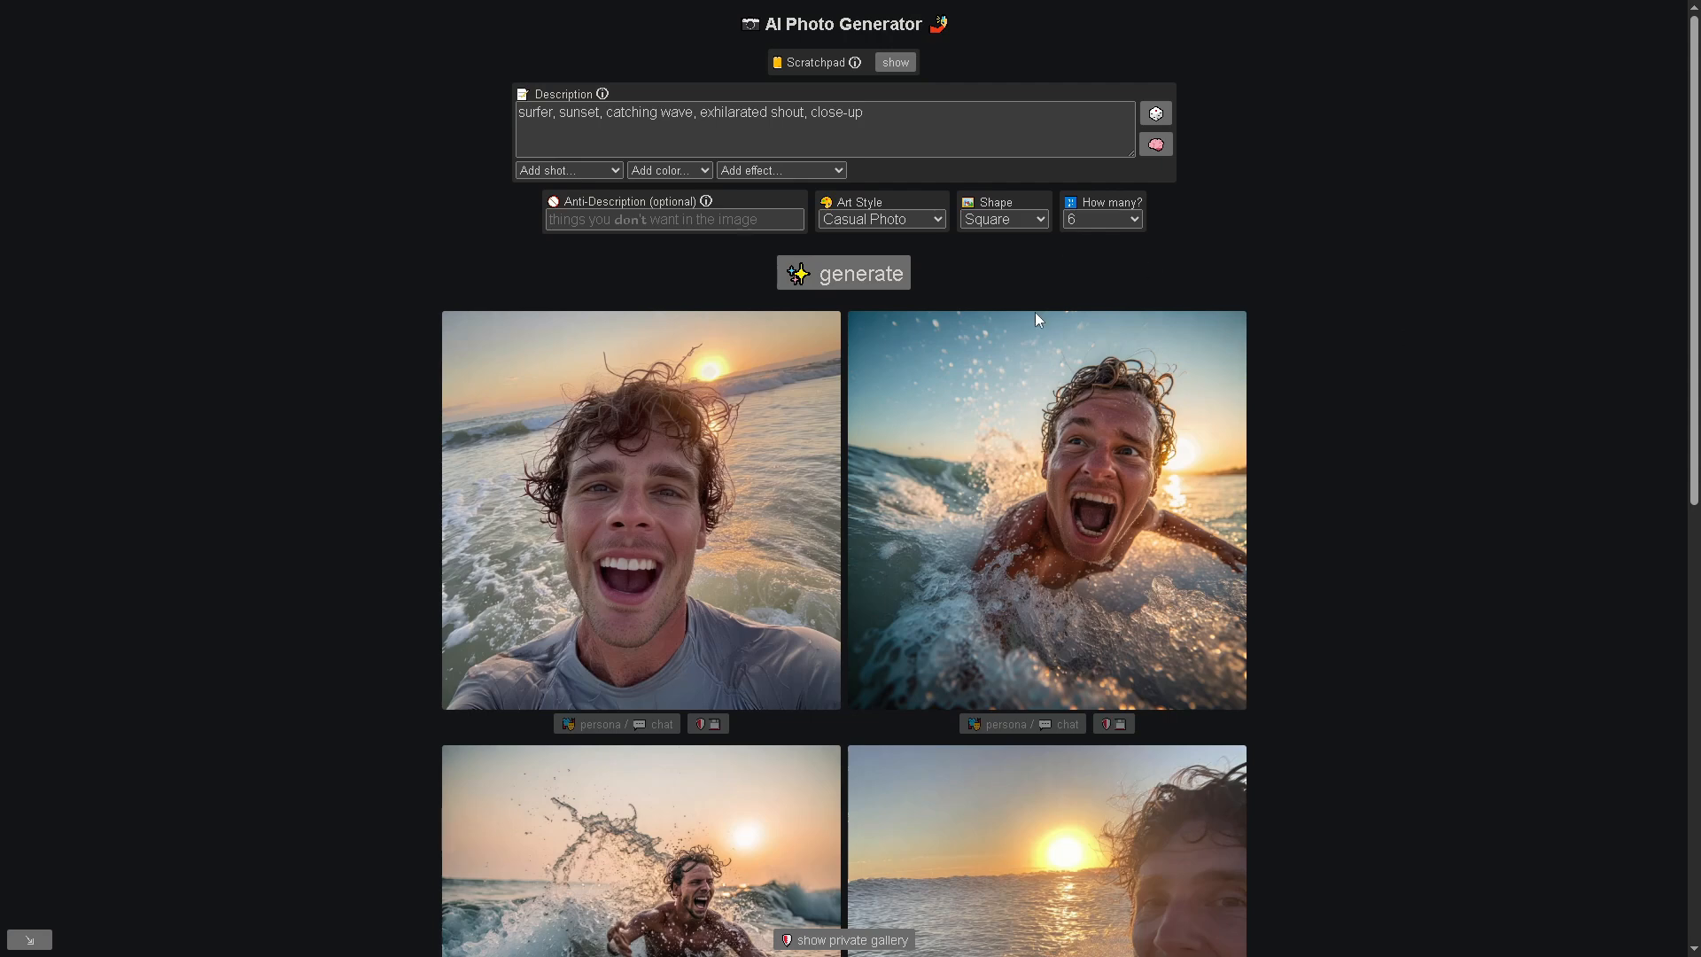
pyautogui.scroll(-3)
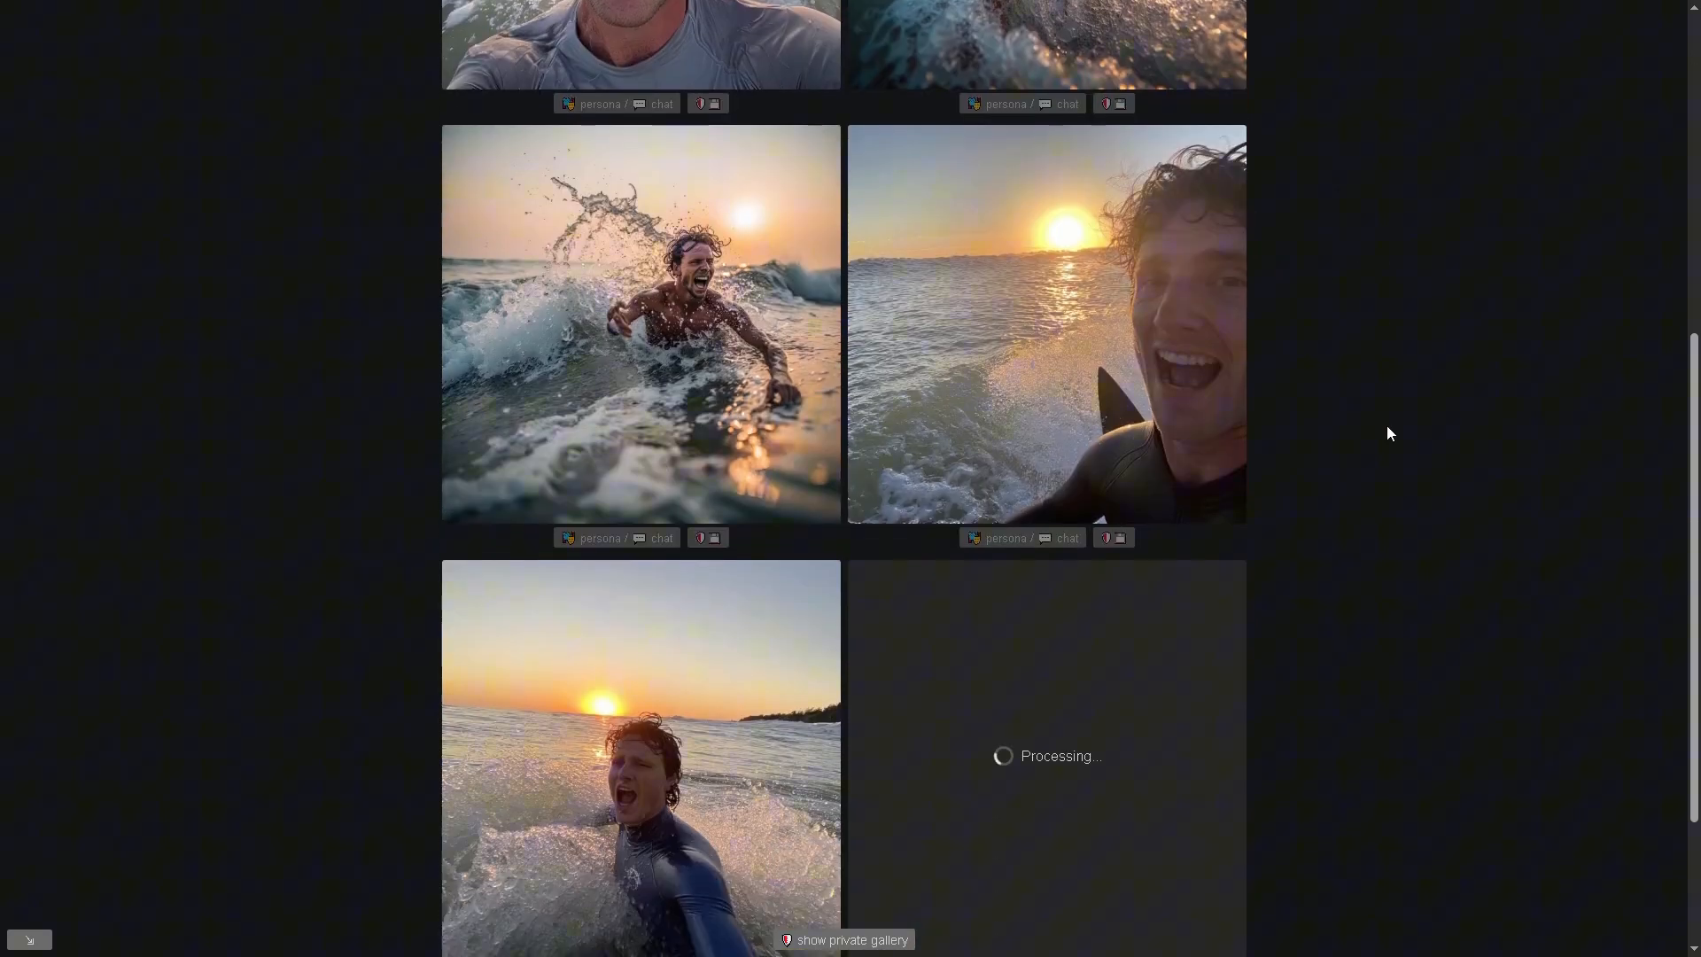
pyautogui.scroll(-3)
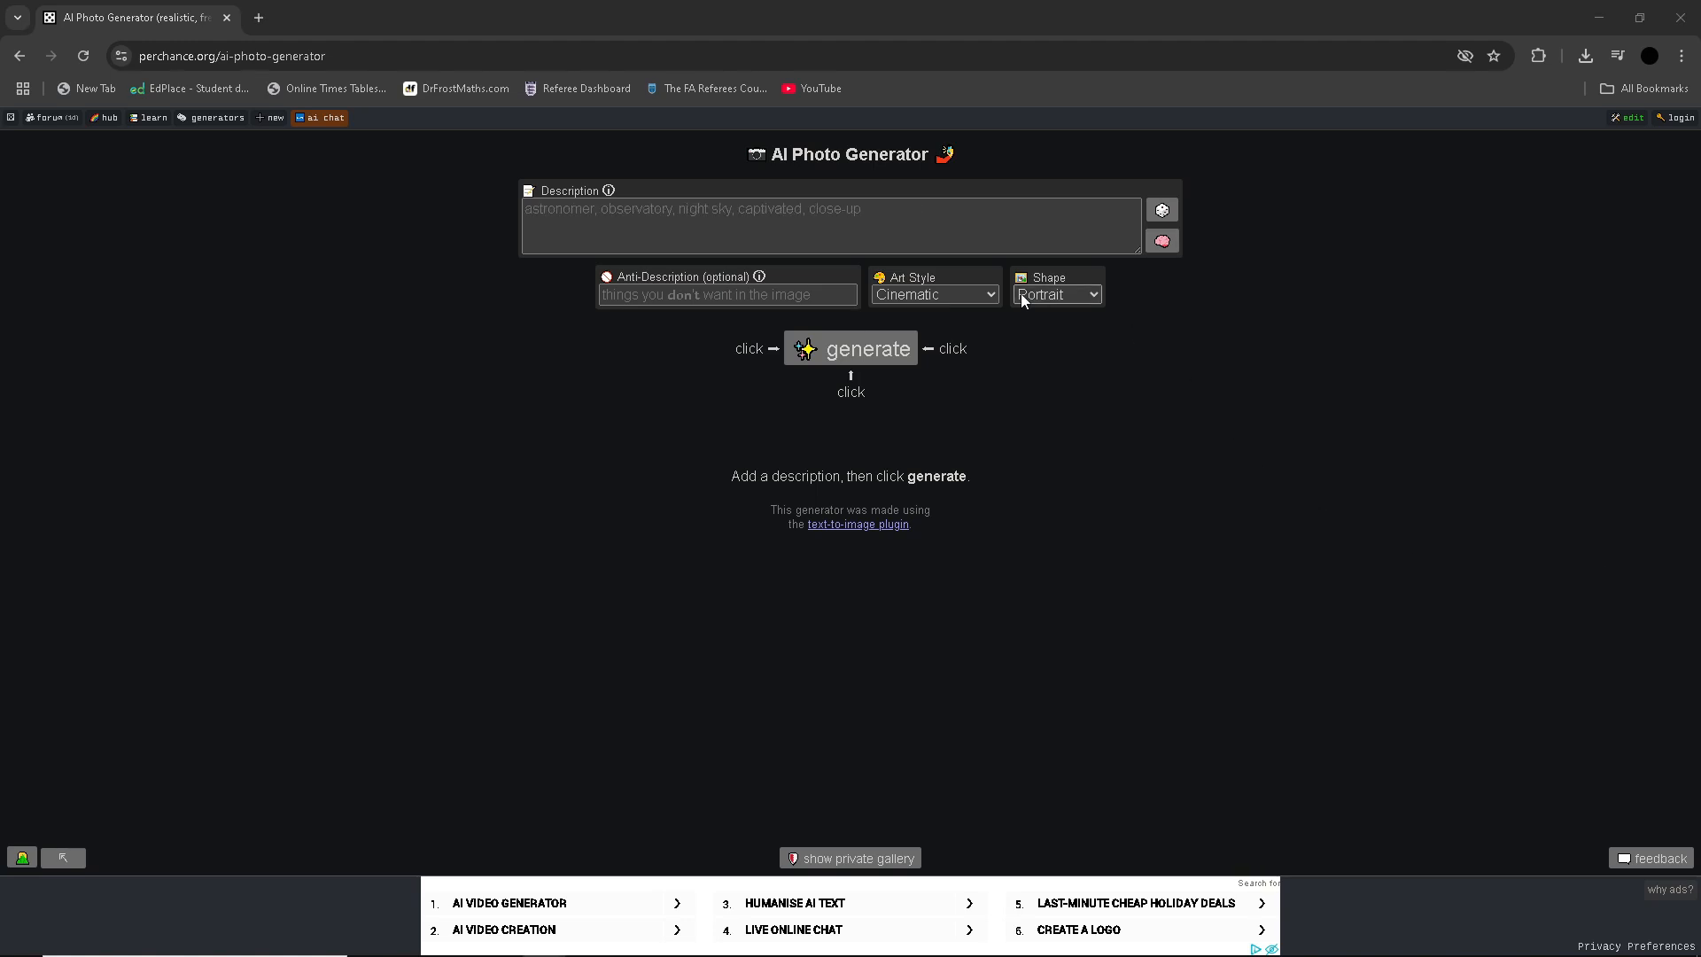
# Set Square and Casual Photo, enter the front-porch denim-jacket selfie description, and generate
pyautogui.click(933, 294)
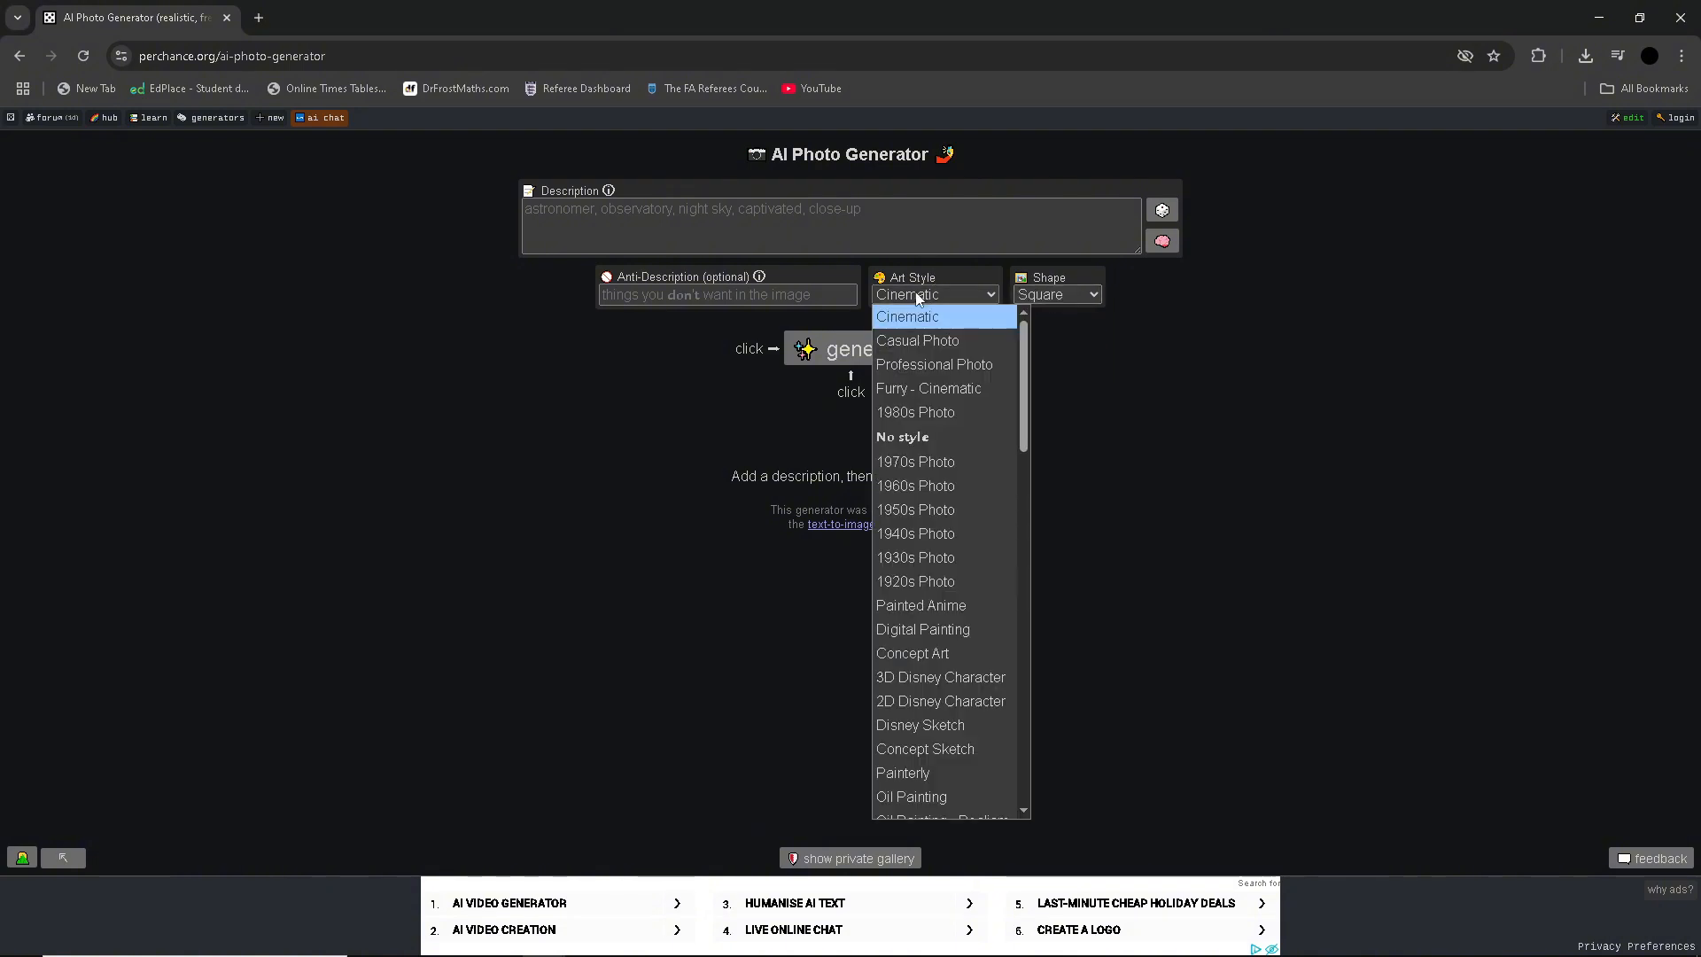
pyautogui.click(917, 340)
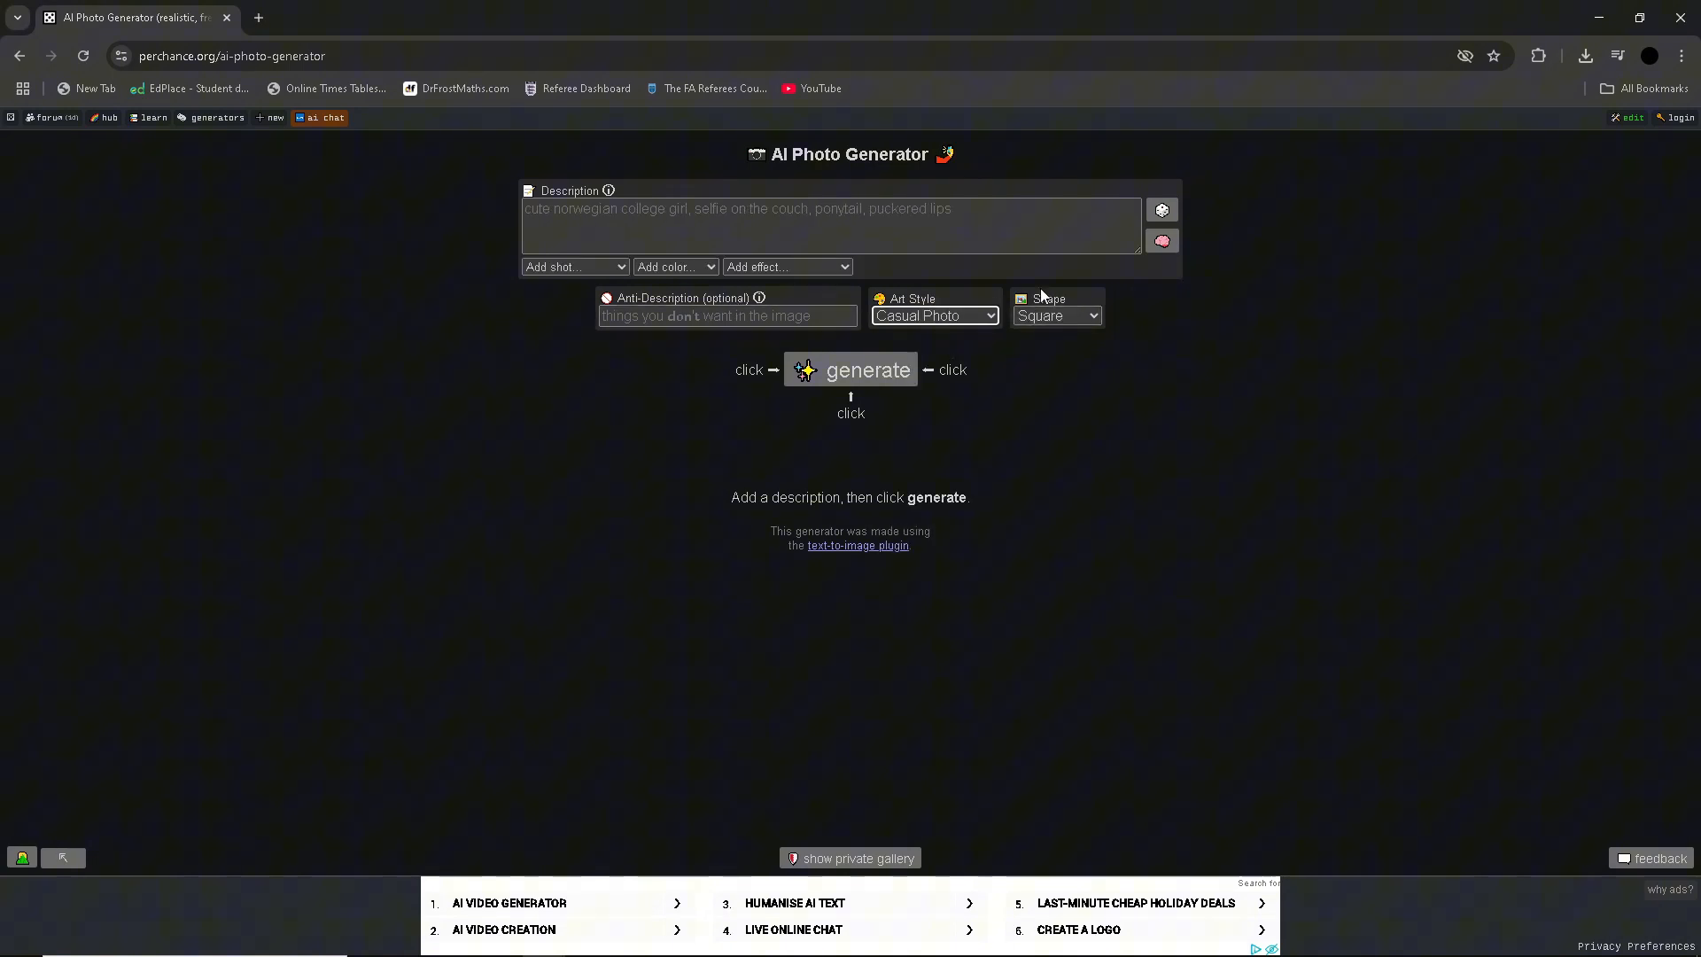
pyautogui.click(1161, 209)
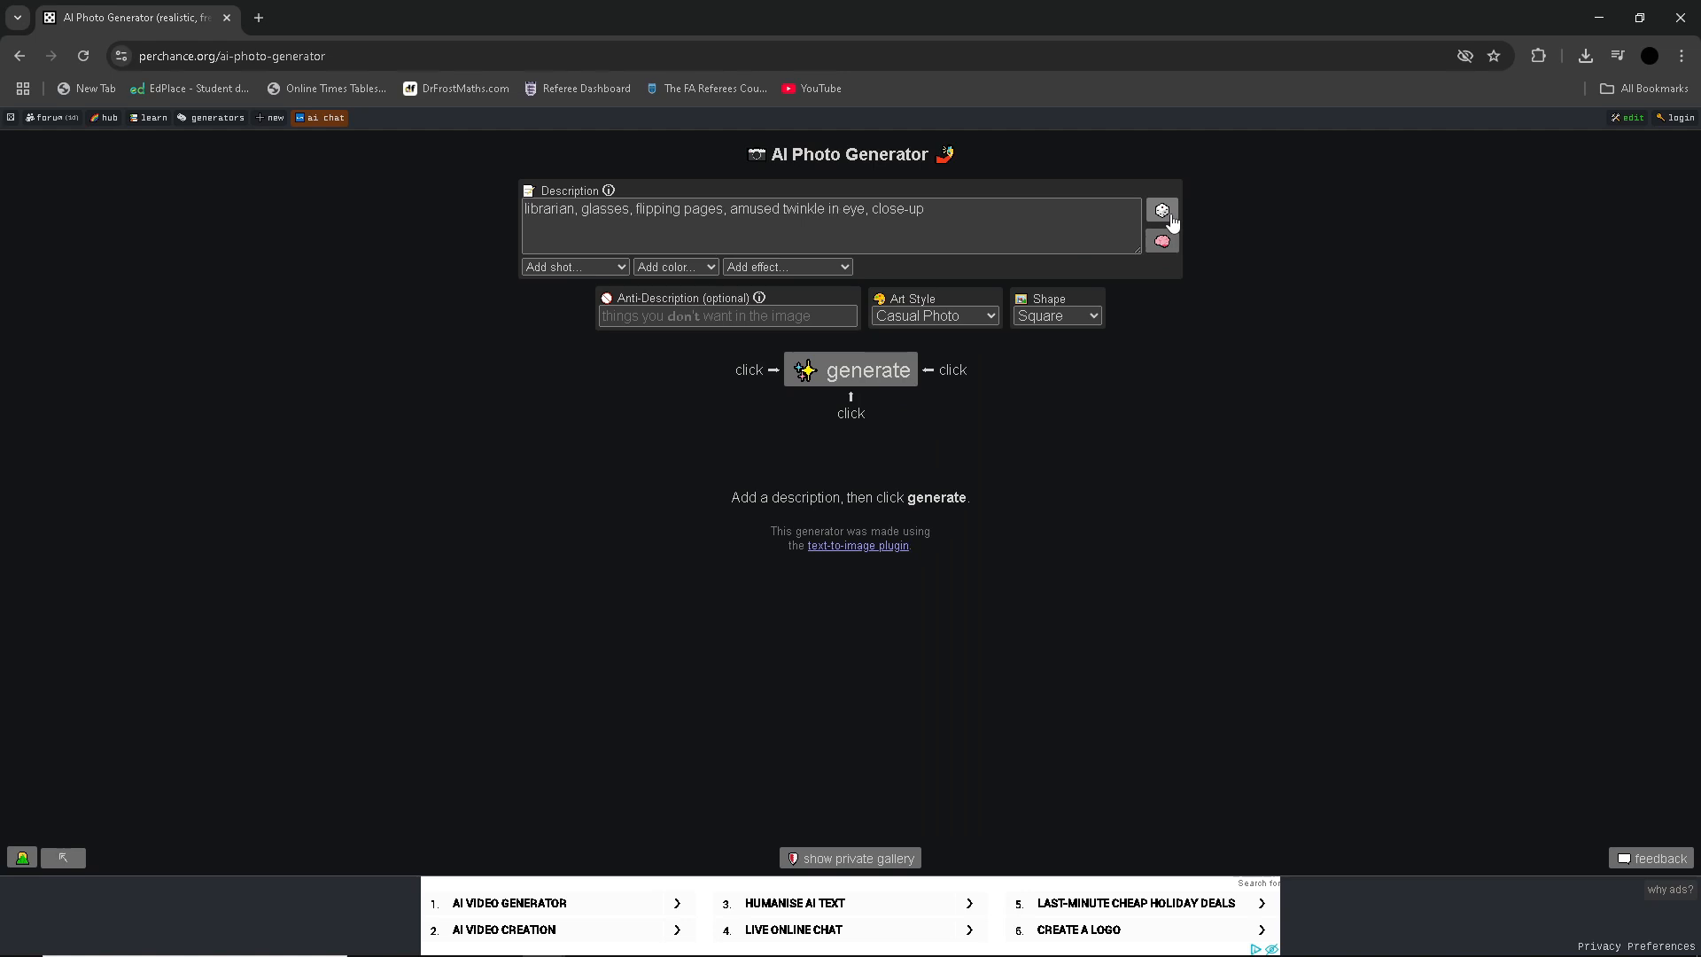
pyautogui.click(1161, 211)
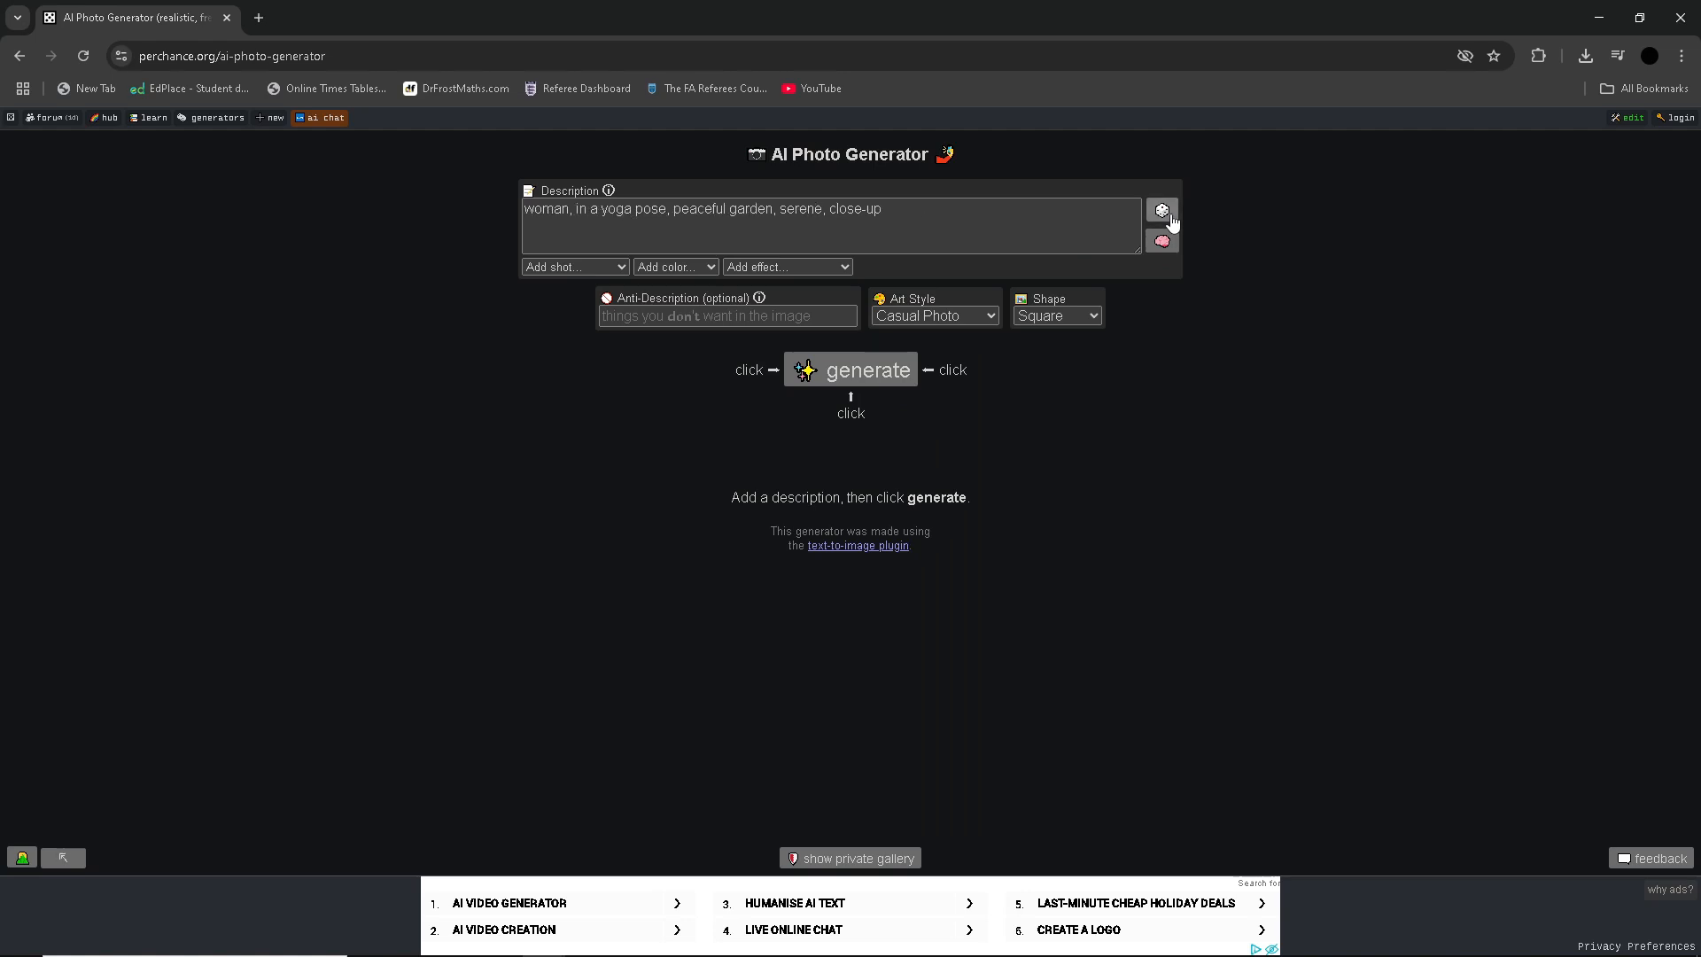
pyautogui.write('beautiful american man, front porch full-body selfie, denim jacket, sunglasses, winking expression')
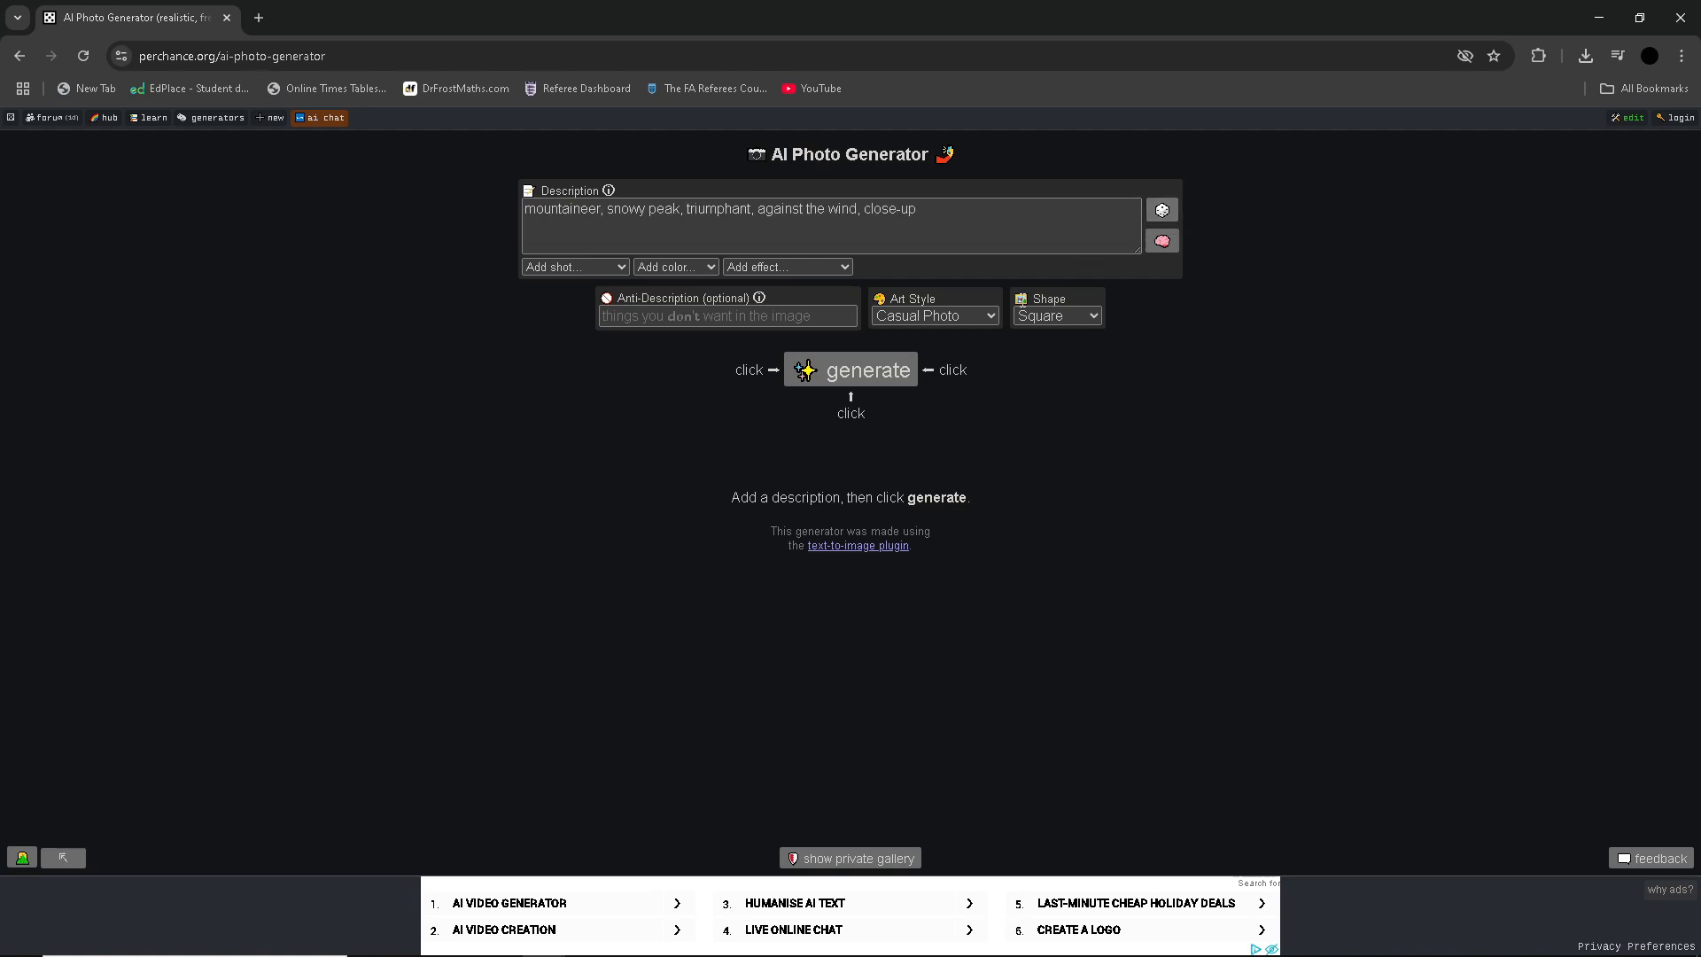
pyautogui.click(850, 369)
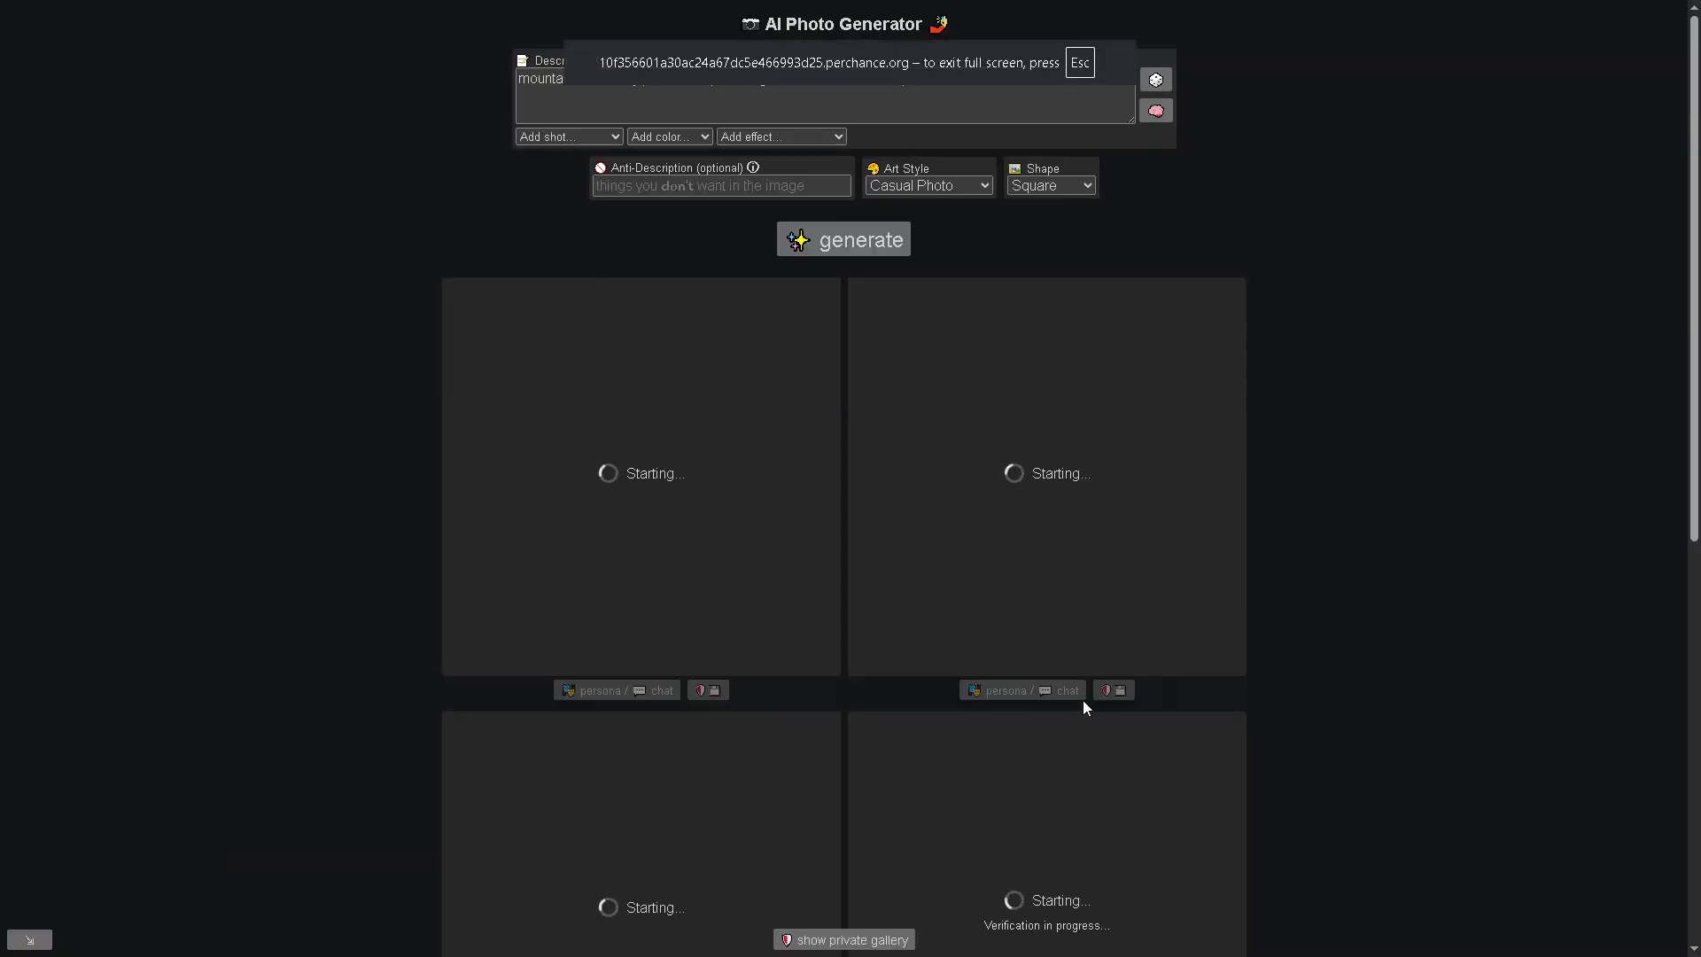
pyautogui.moveTo(1328, 490)
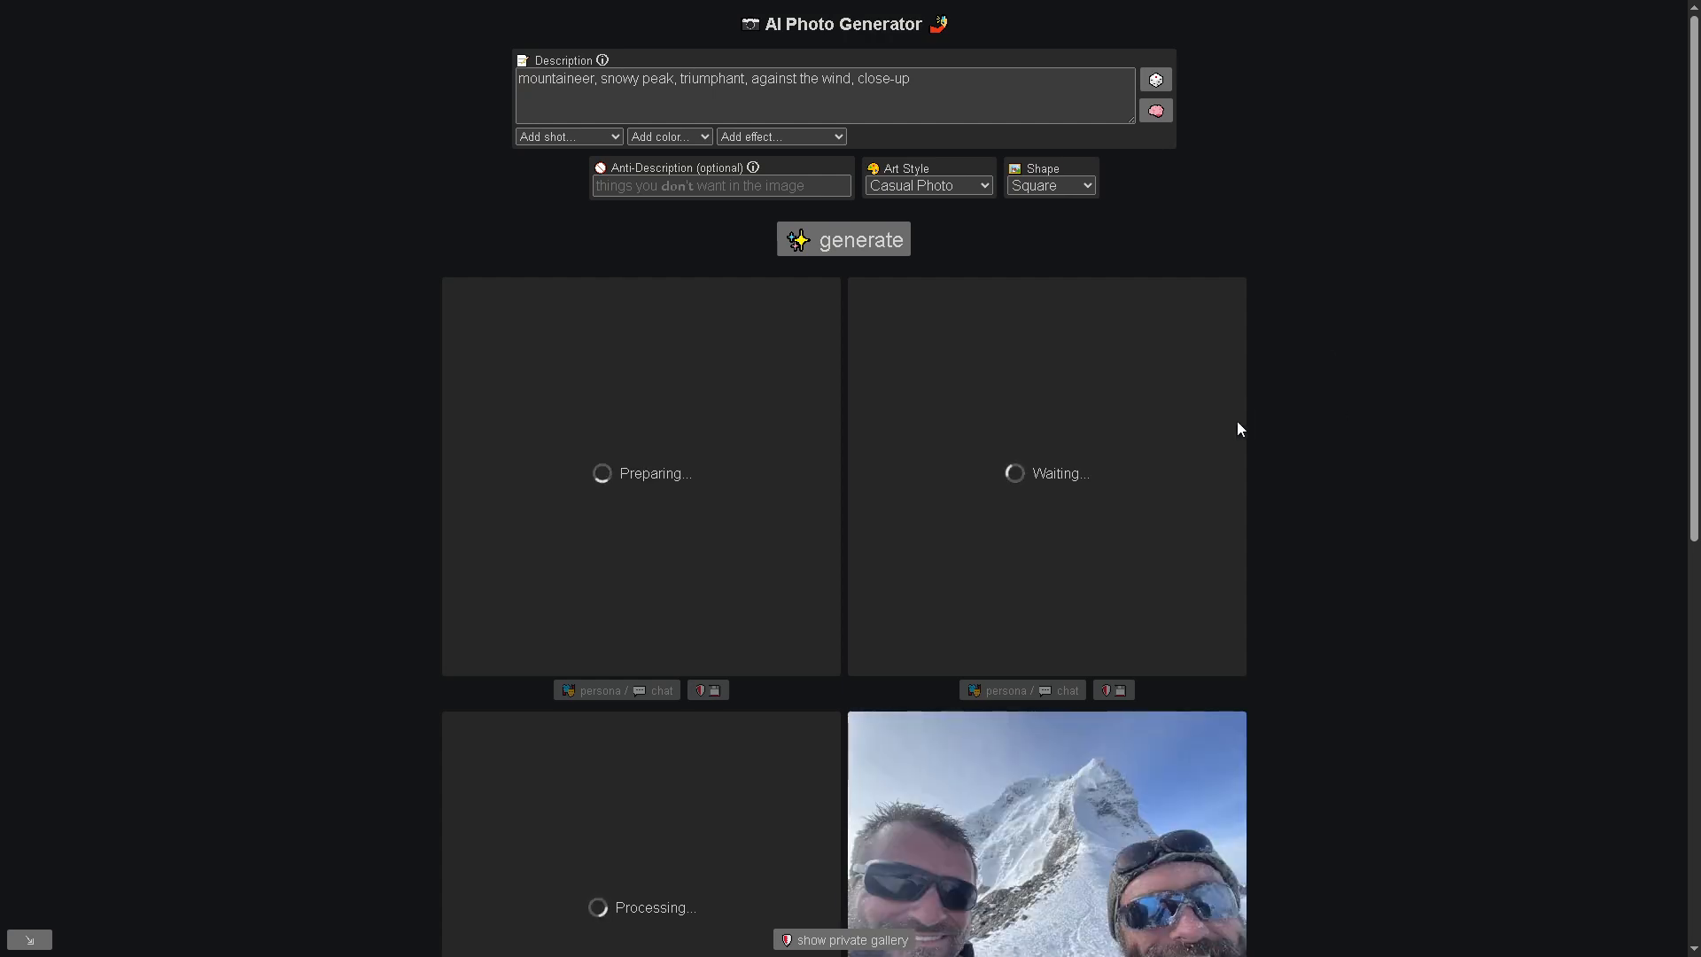
pyautogui.moveTo(1058, 559)
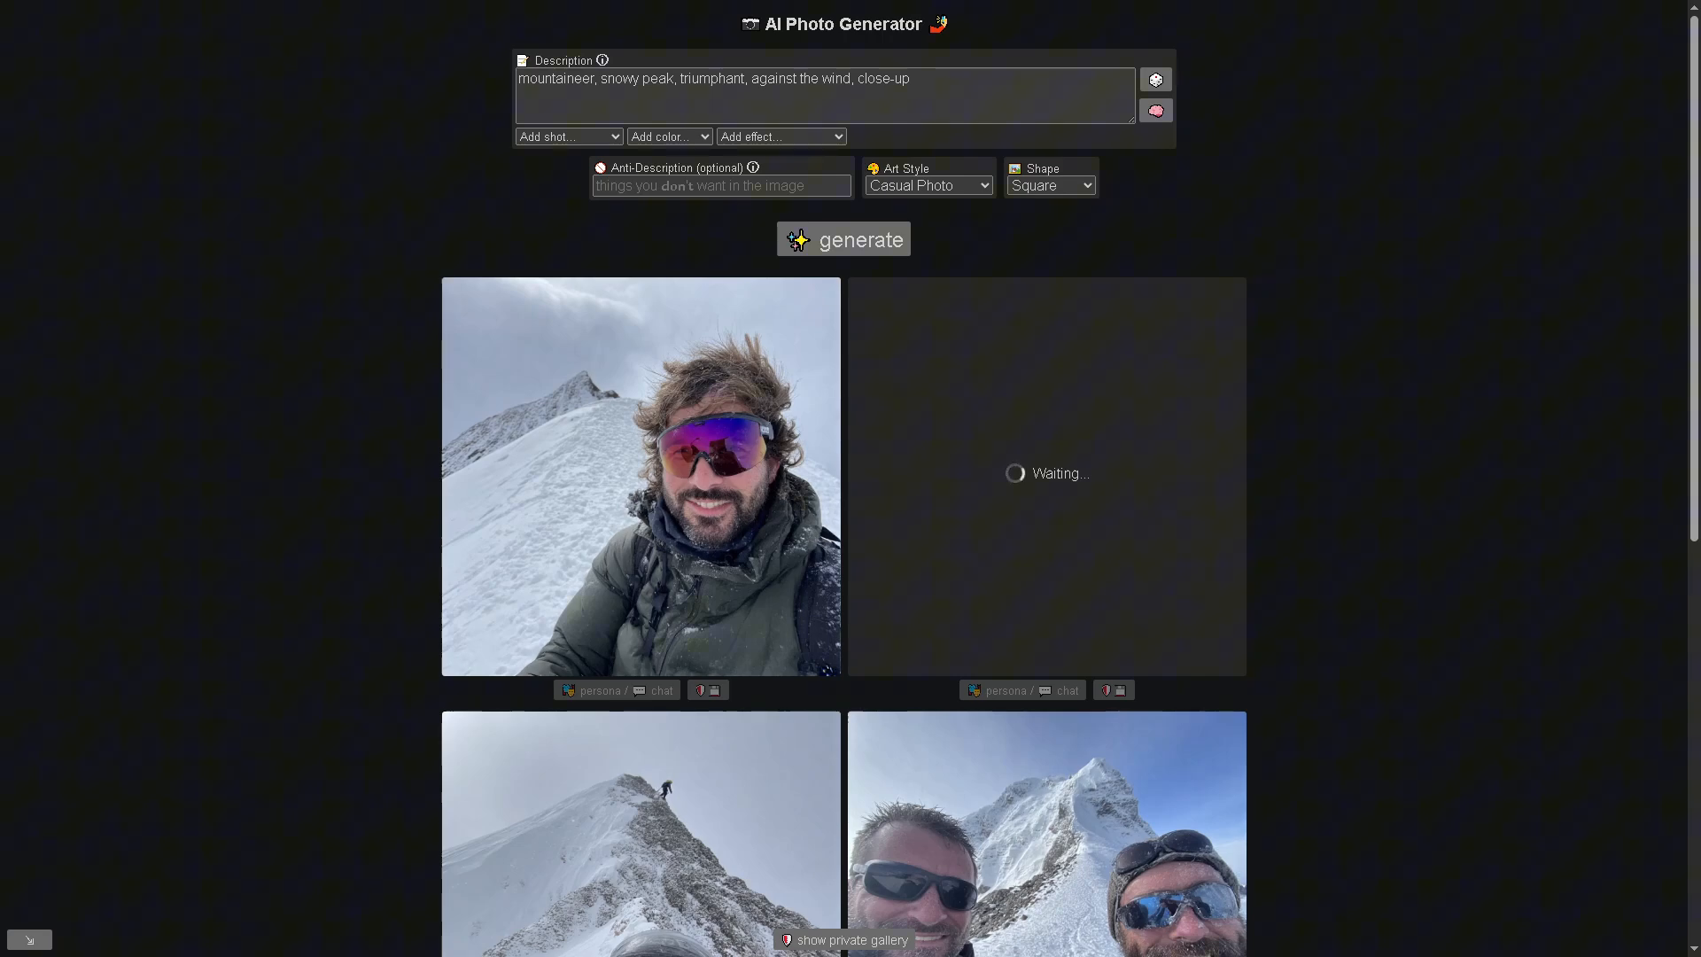
# Bring up the sunset surfer results after the mountaineer batch finishes
pyautogui.click(1154, 79)
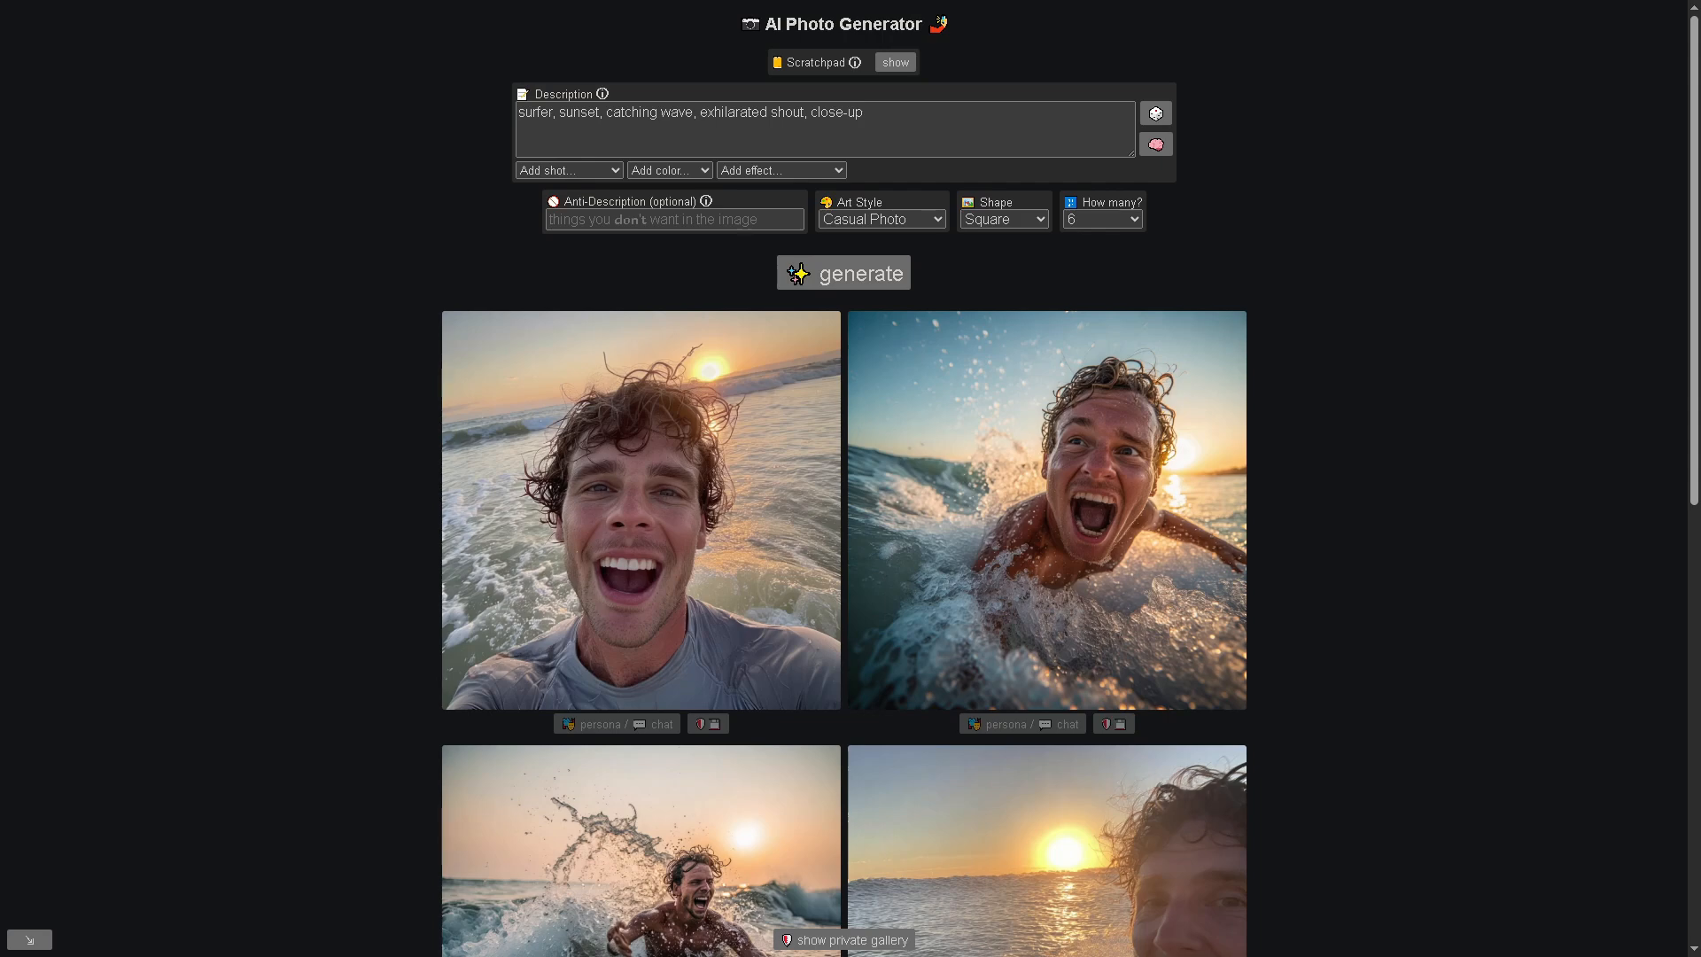
# Scroll down through the surfer results before reloading the page
pyautogui.scroll(-3)
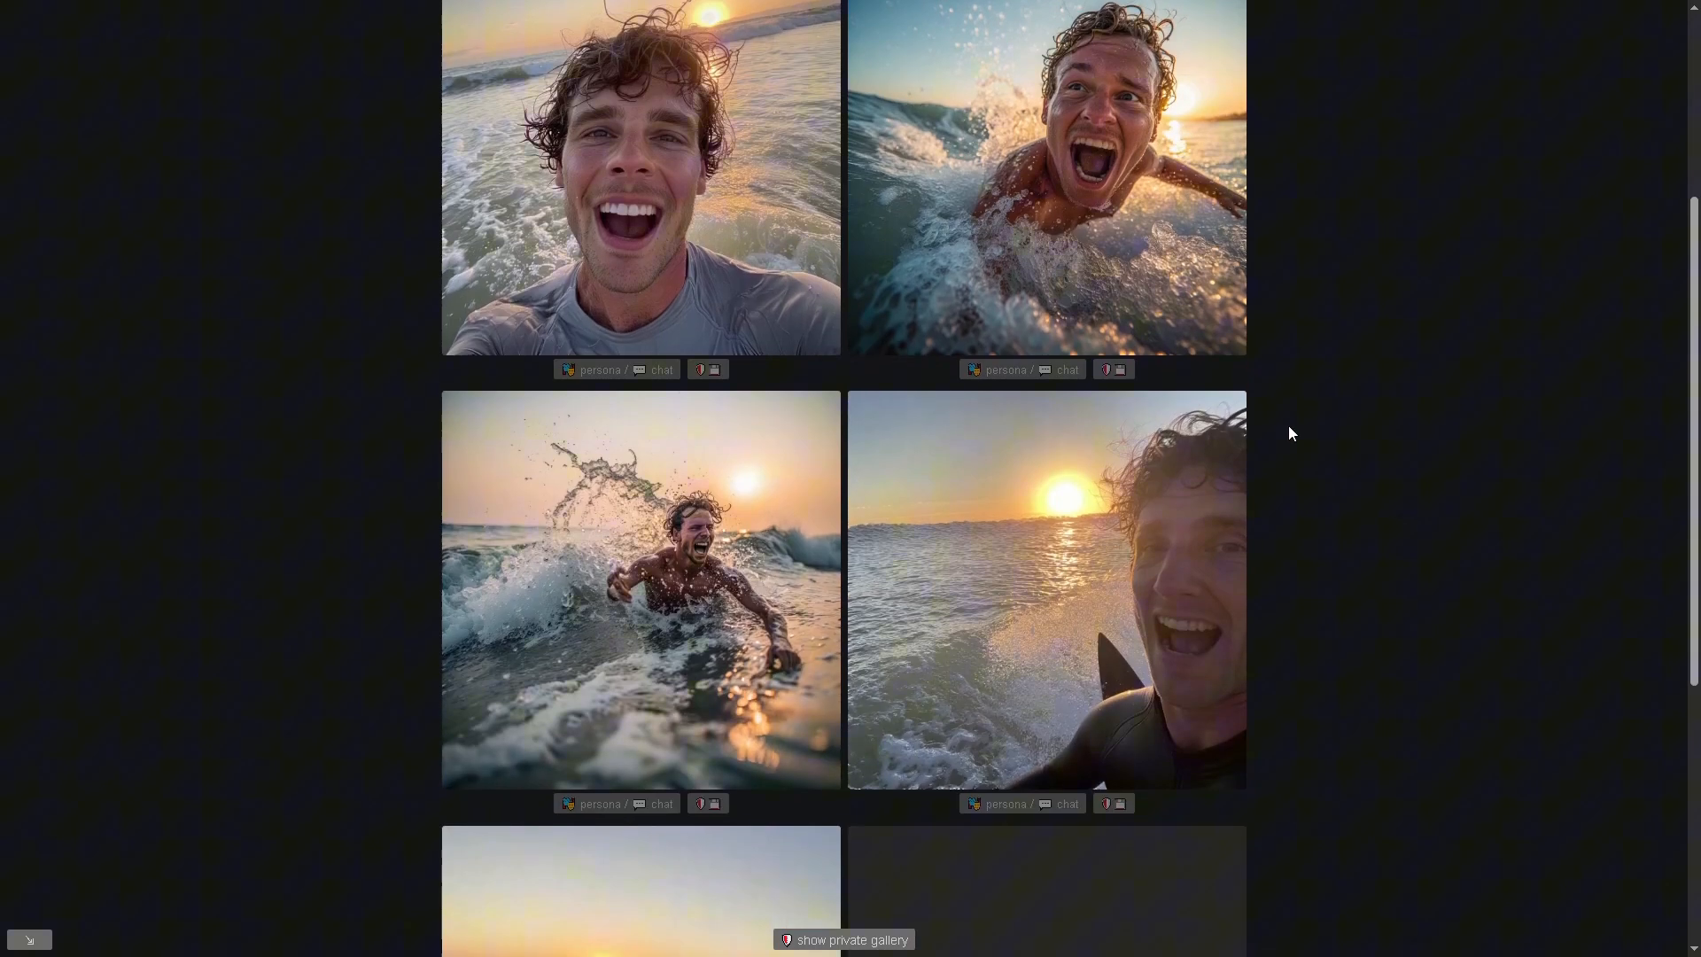
pyautogui.scroll(-3)
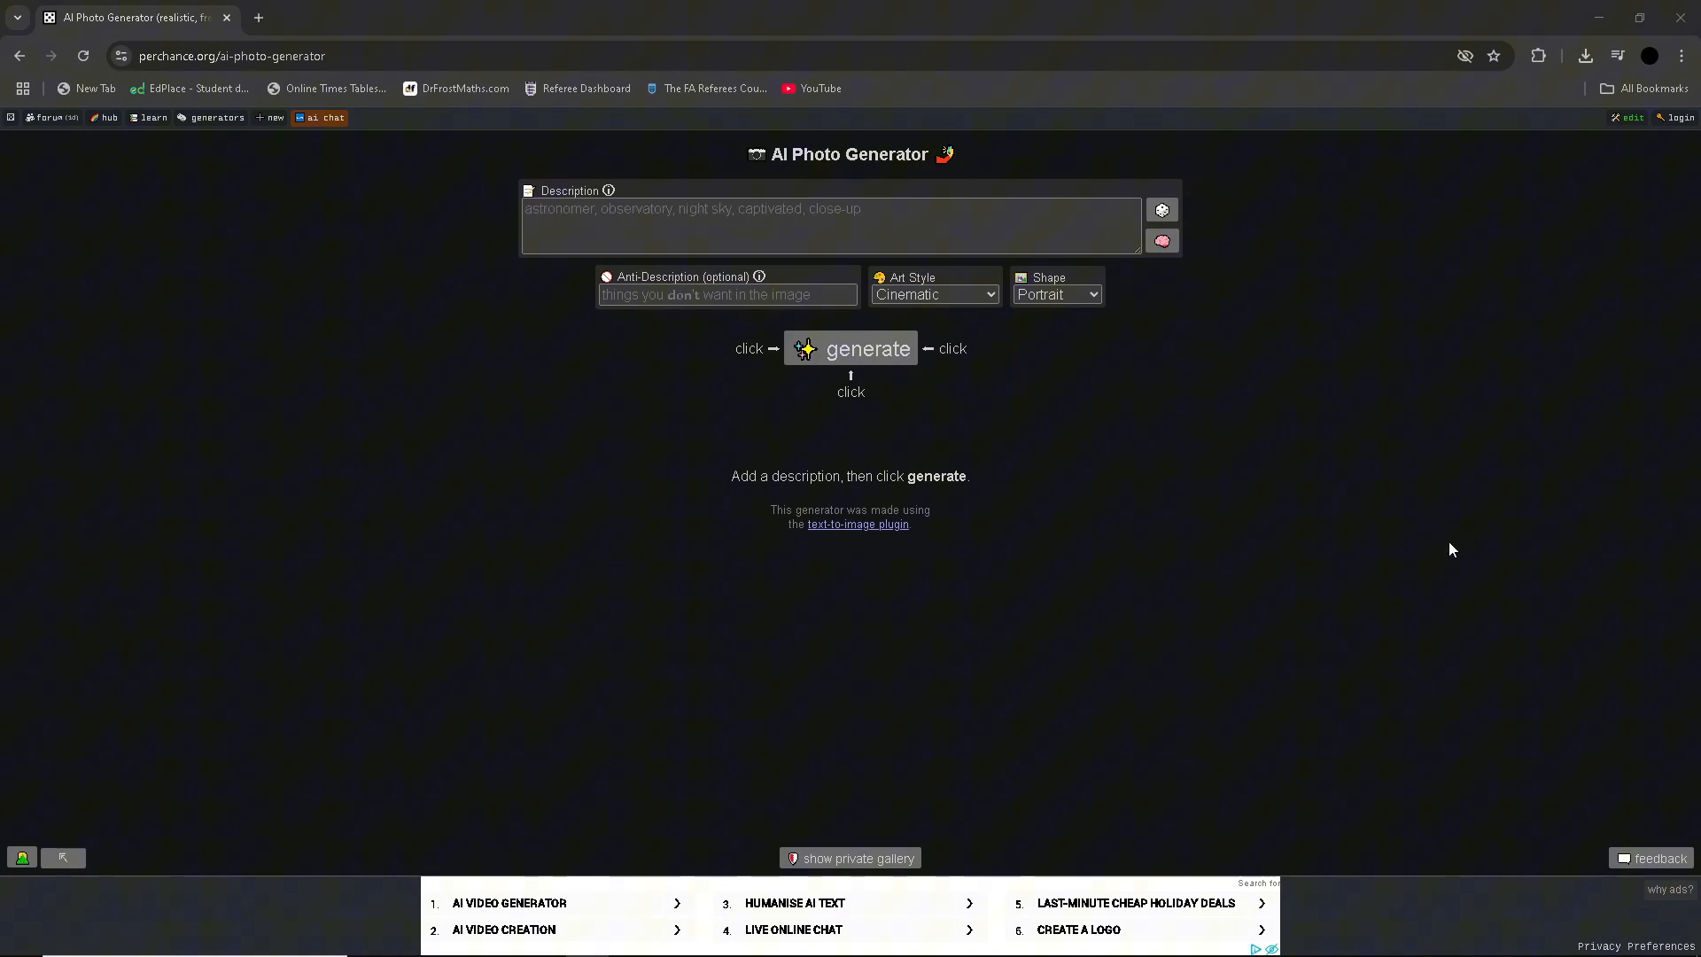
# Set Square shape and Casual Photo style, then roll random descriptions to a yoga-pose garden prompt
pyautogui.click(1054, 294)
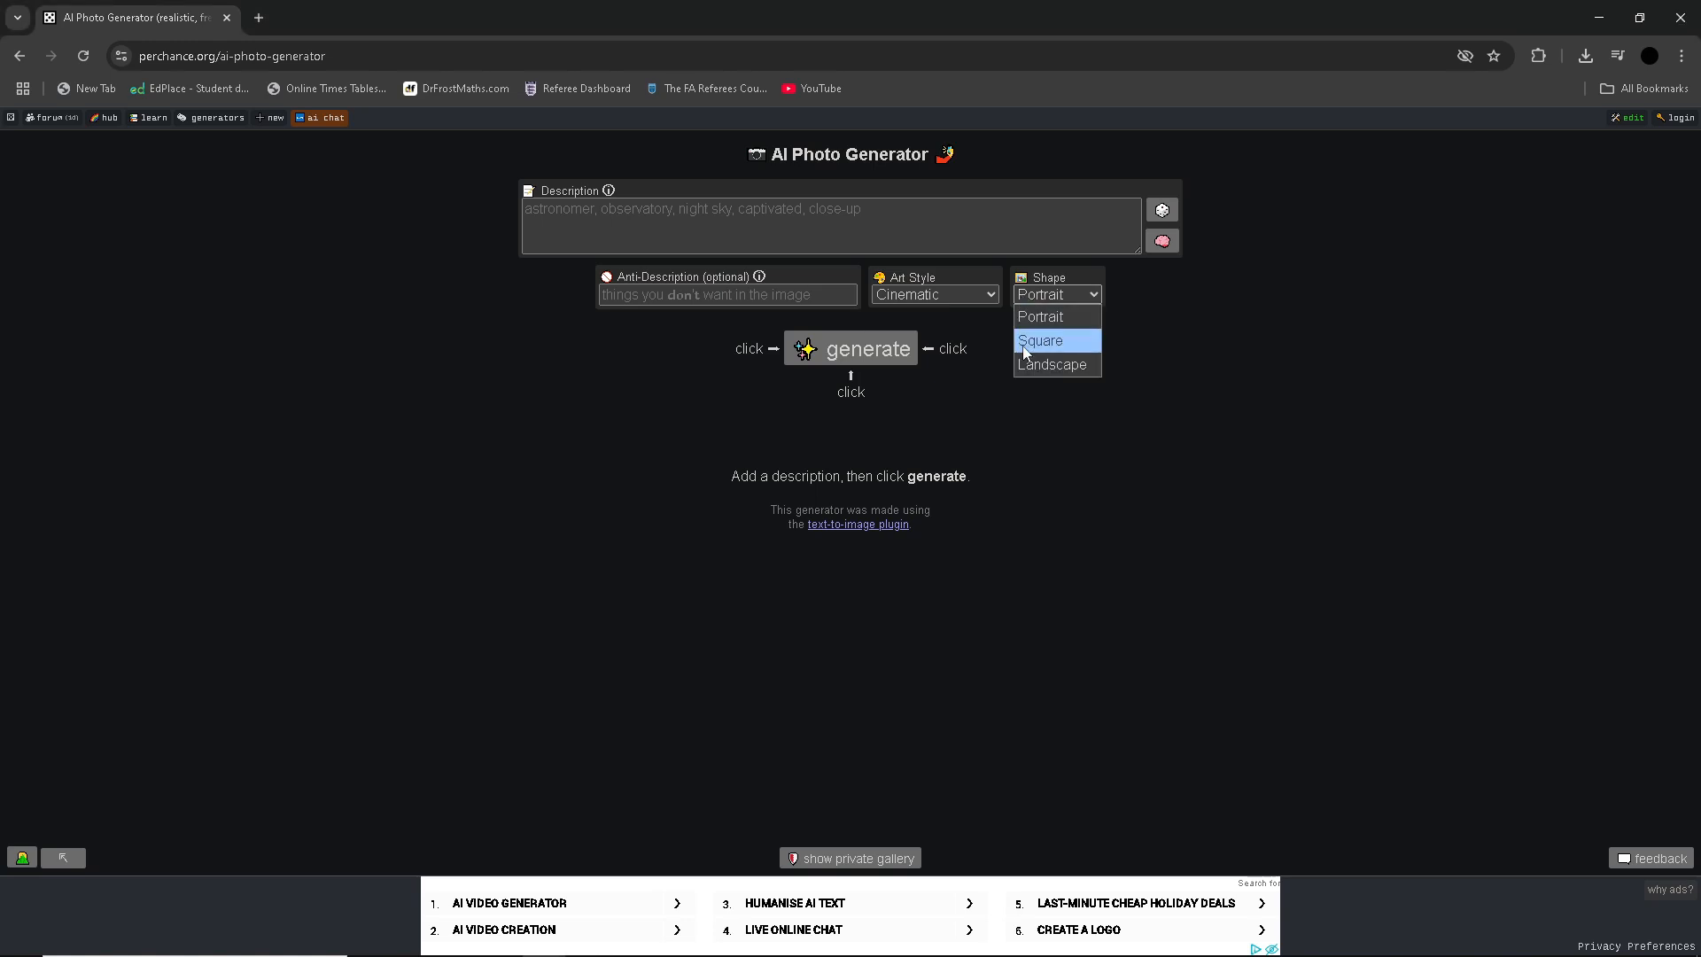
pyautogui.click(934, 294)
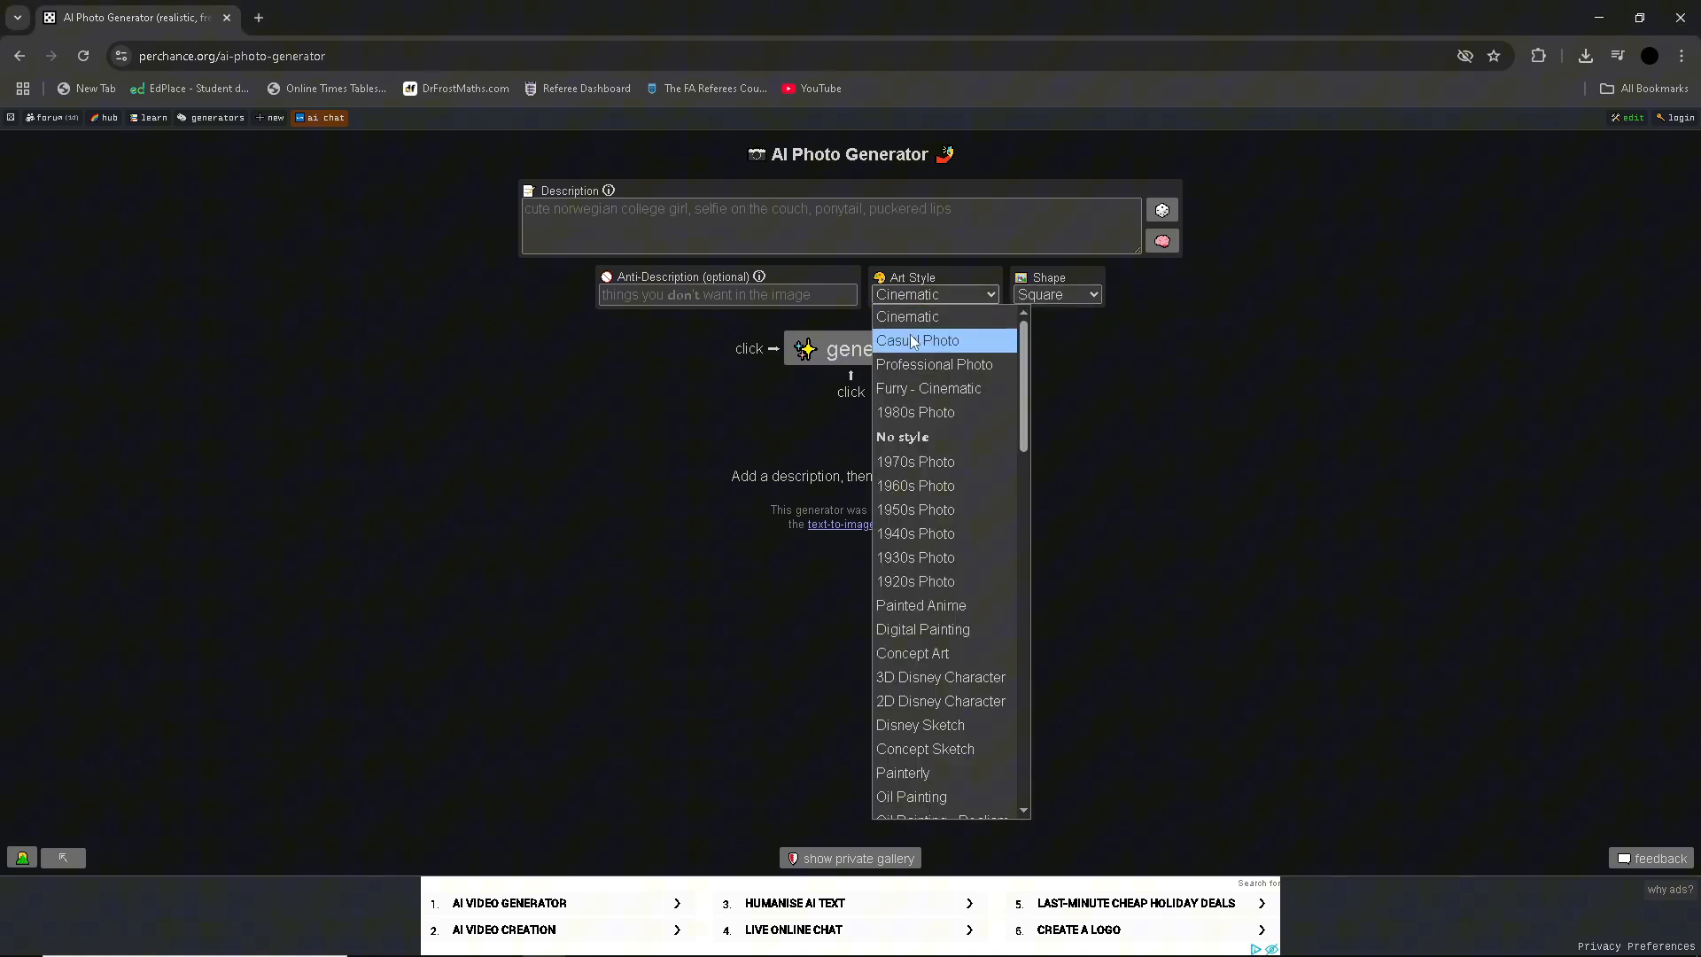
pyautogui.click(917, 340)
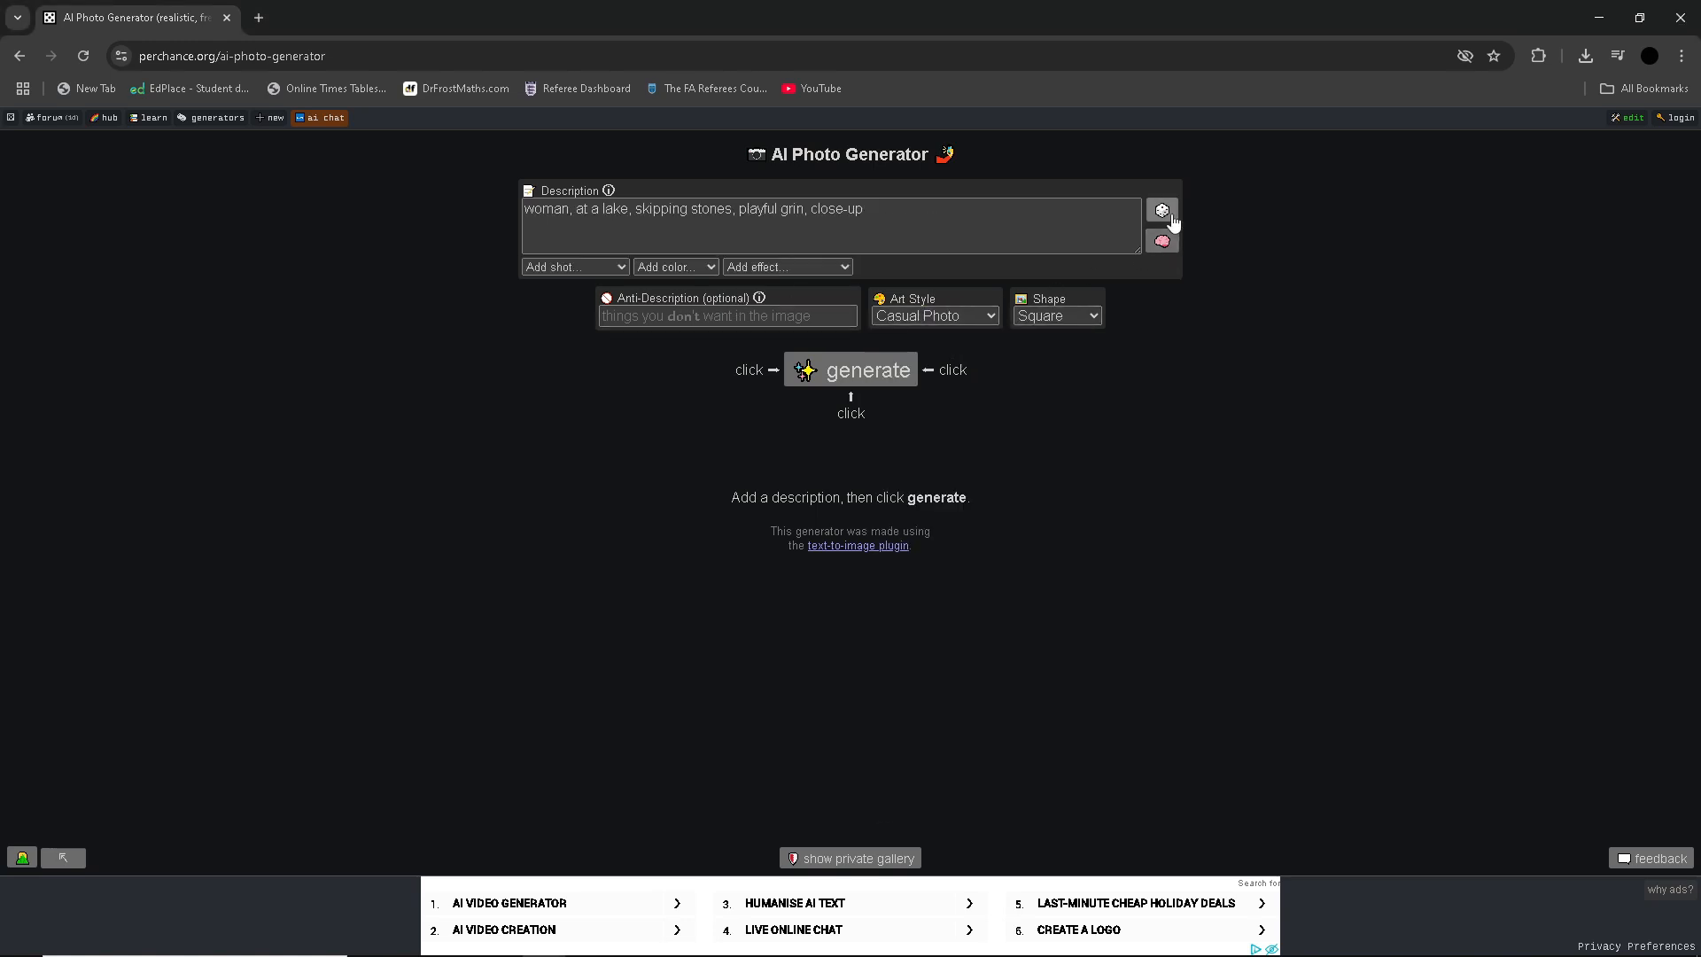
pyautogui.click(1161, 211)
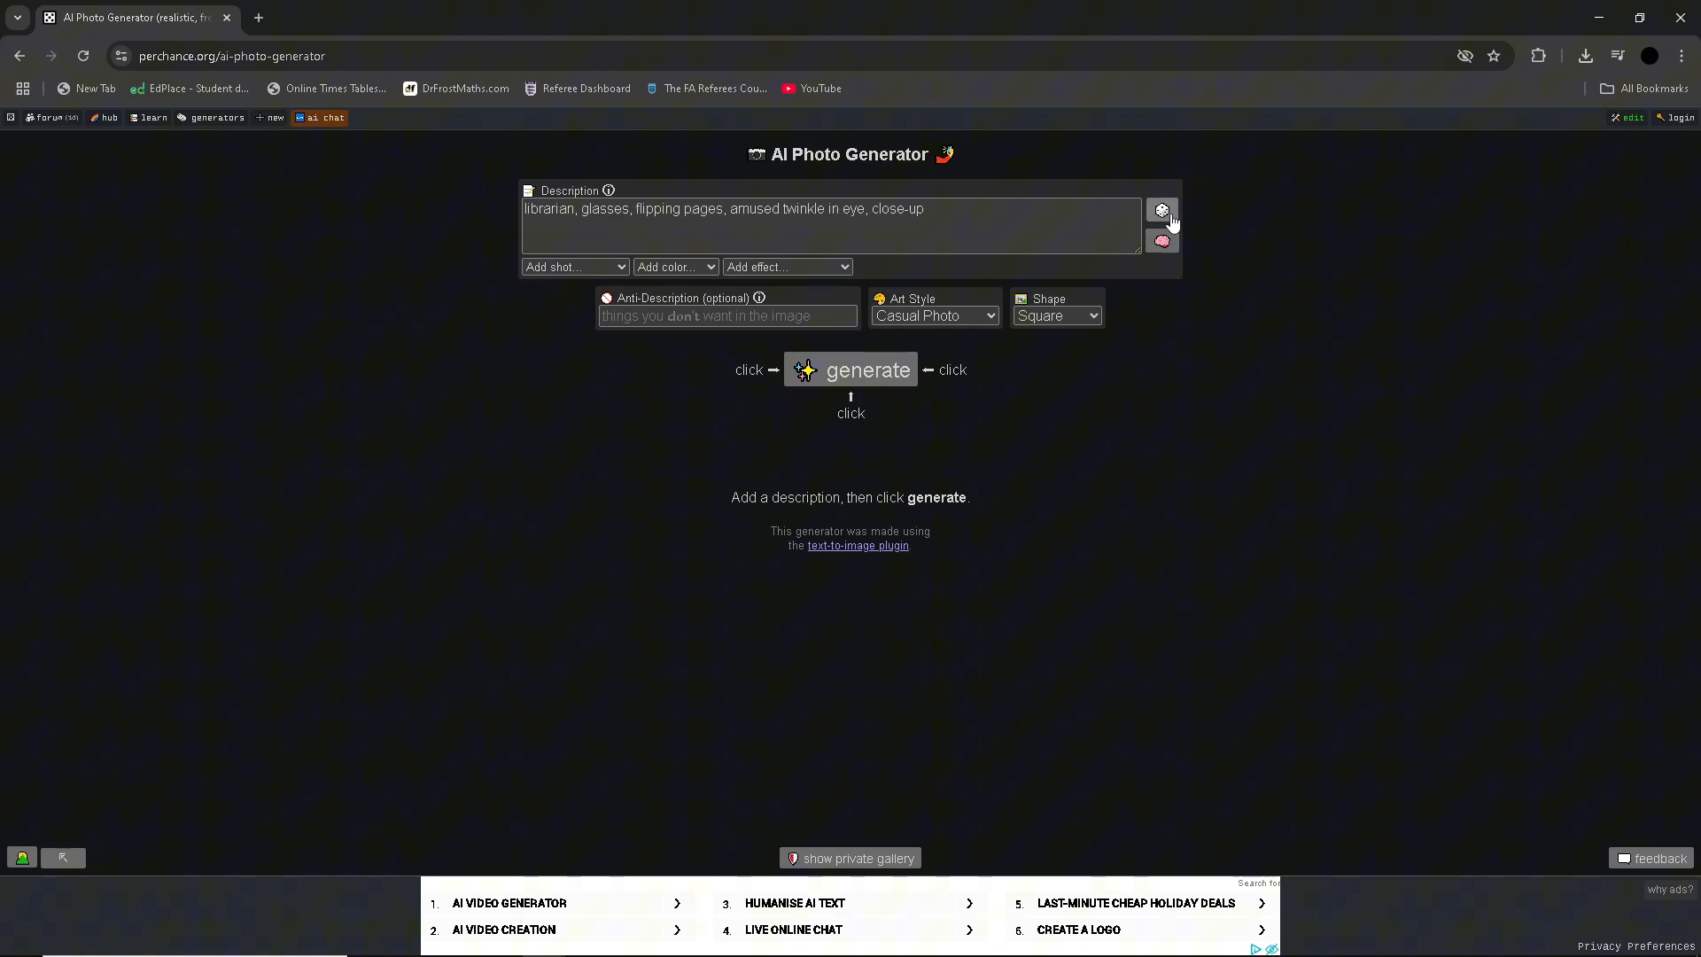
pyautogui.click(1161, 208)
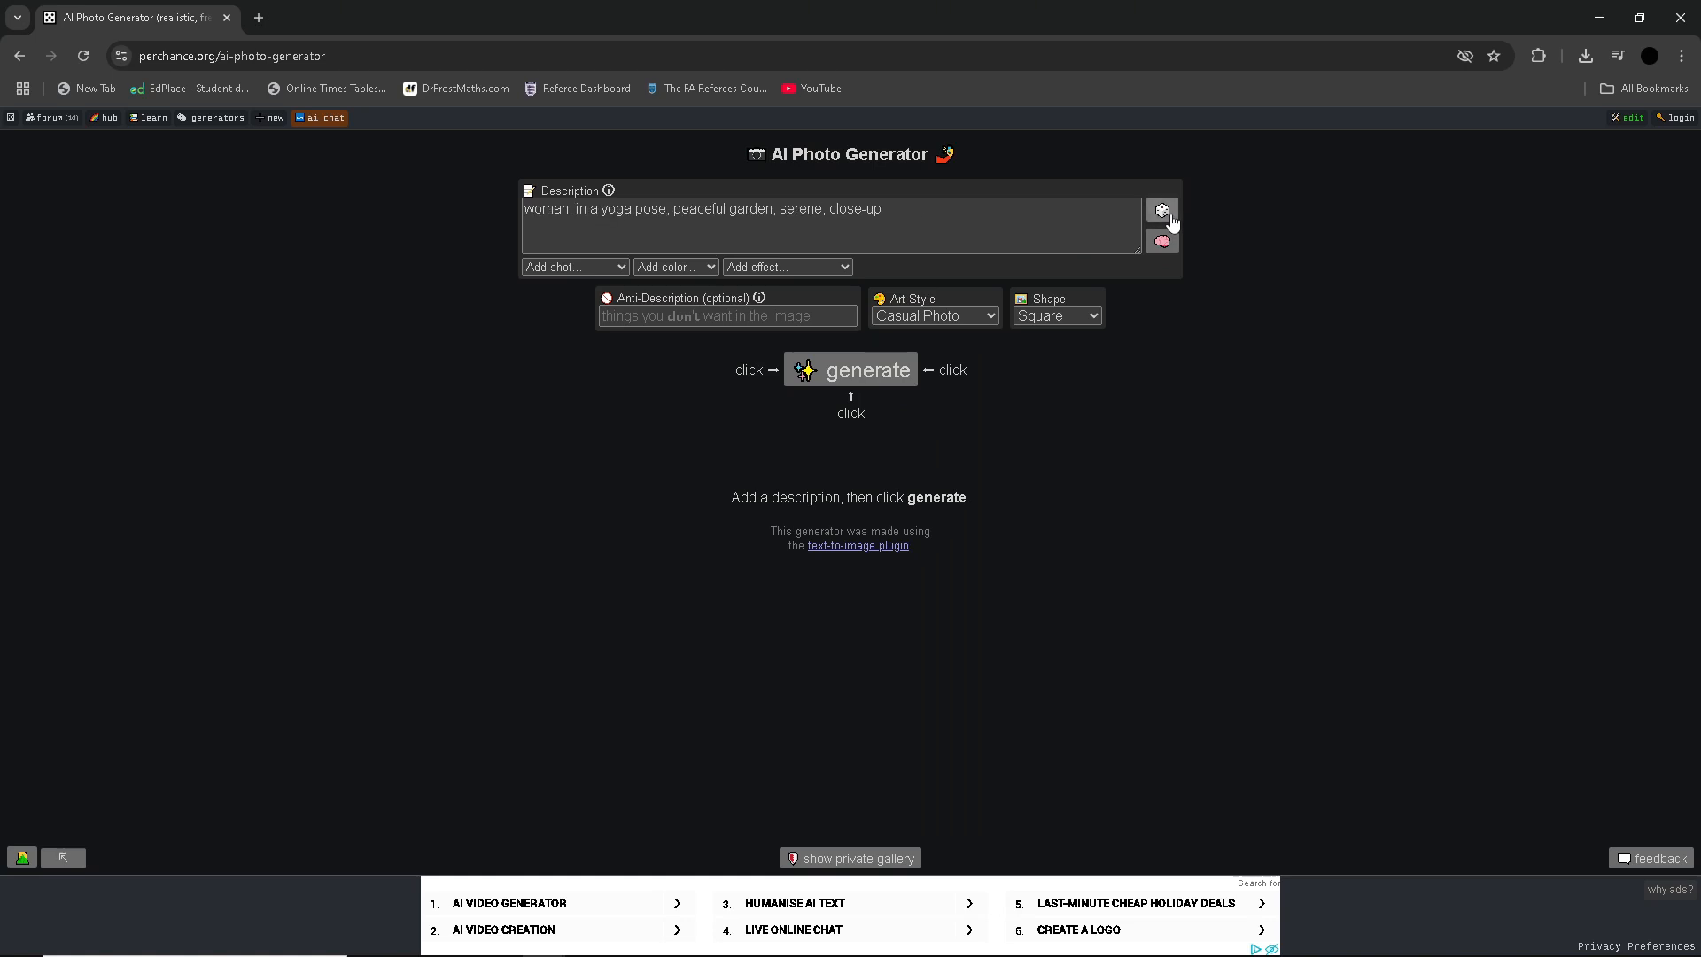